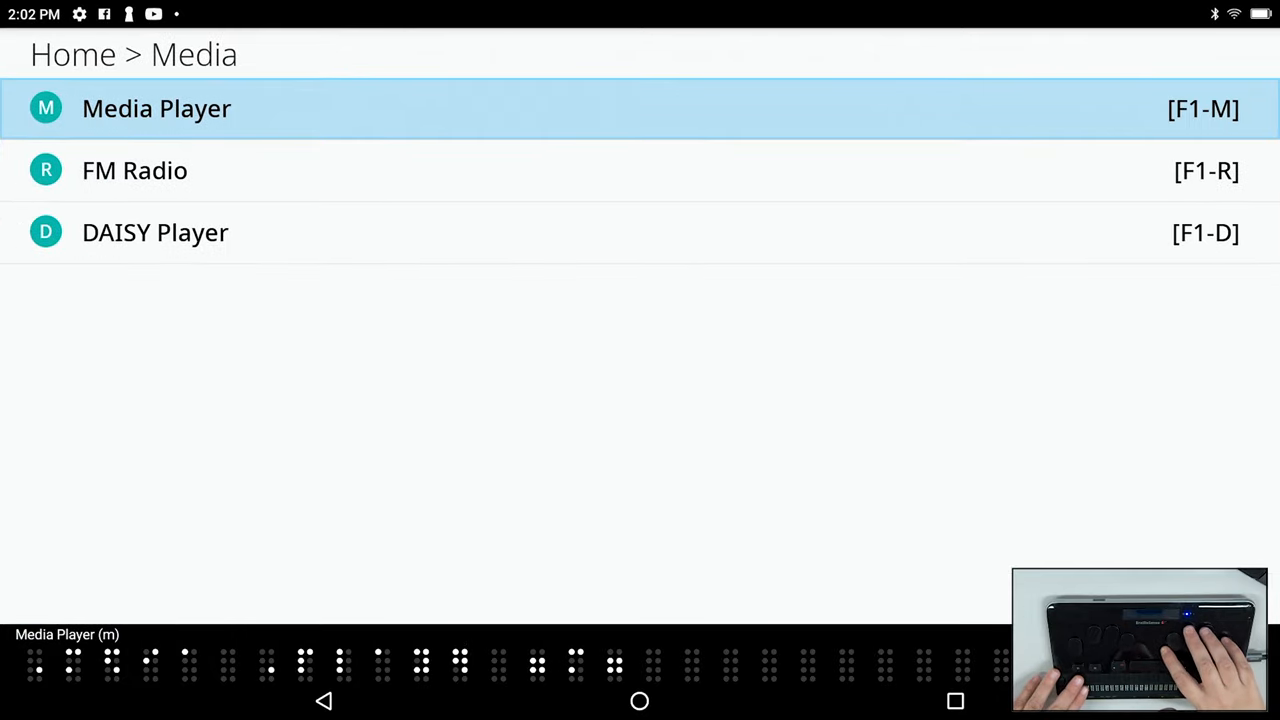
- Launch Media Player and bring up the Web Radio menu with Channel Search highlighted
{"action": "left_click", "coordinate": [156, 108]}
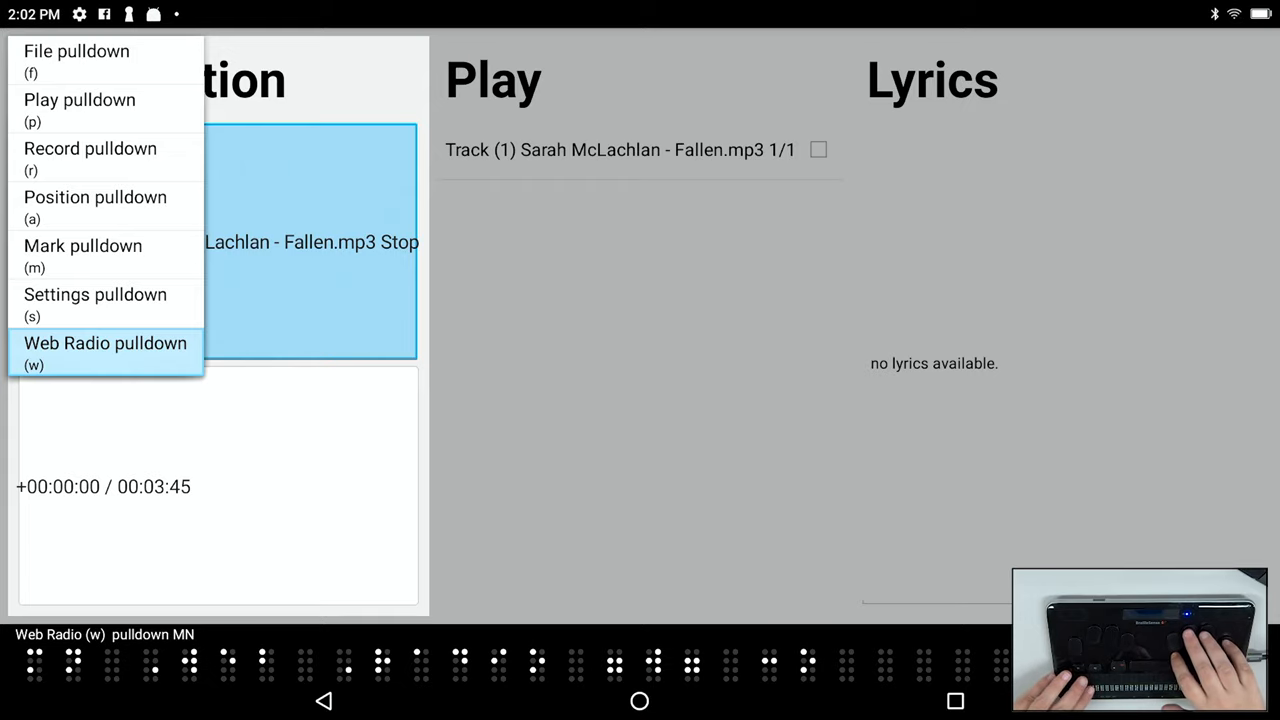
{"action": "left_click", "coordinate": [105, 352]}
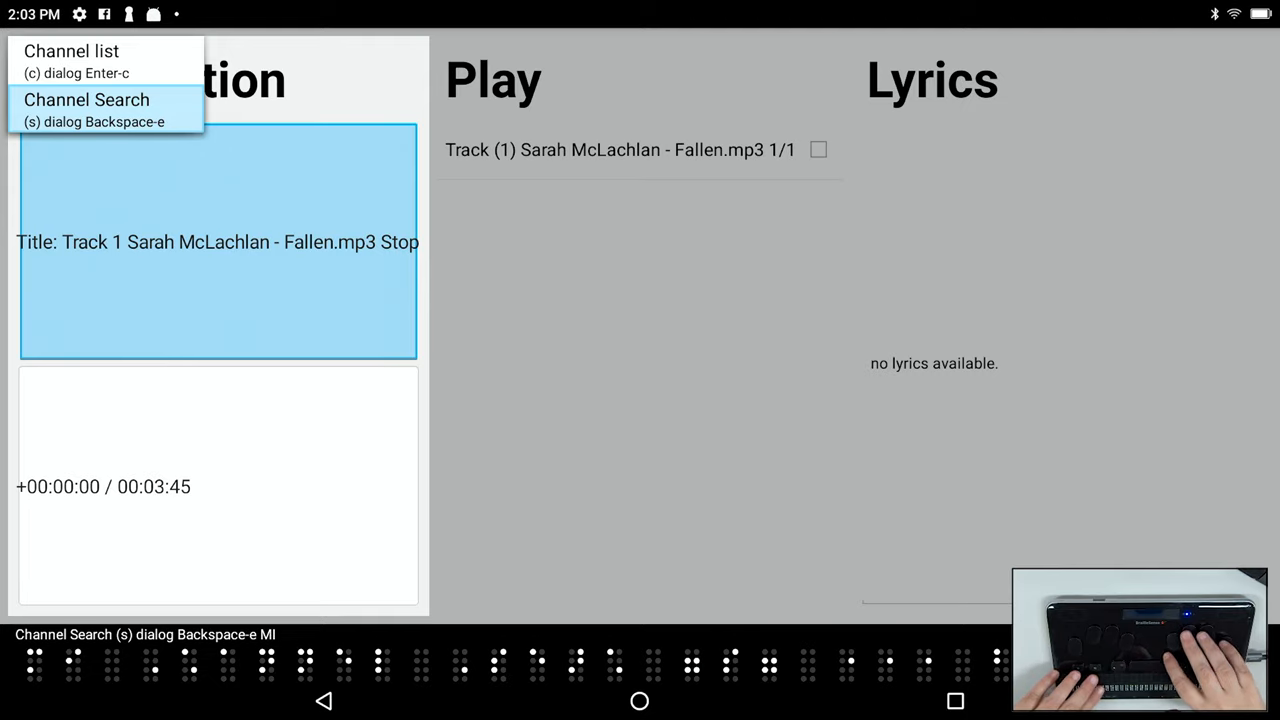
- Open Channel Search and toggle Search mode to Word, then back to Category
{"action": "left_click", "coordinate": [86, 108]}
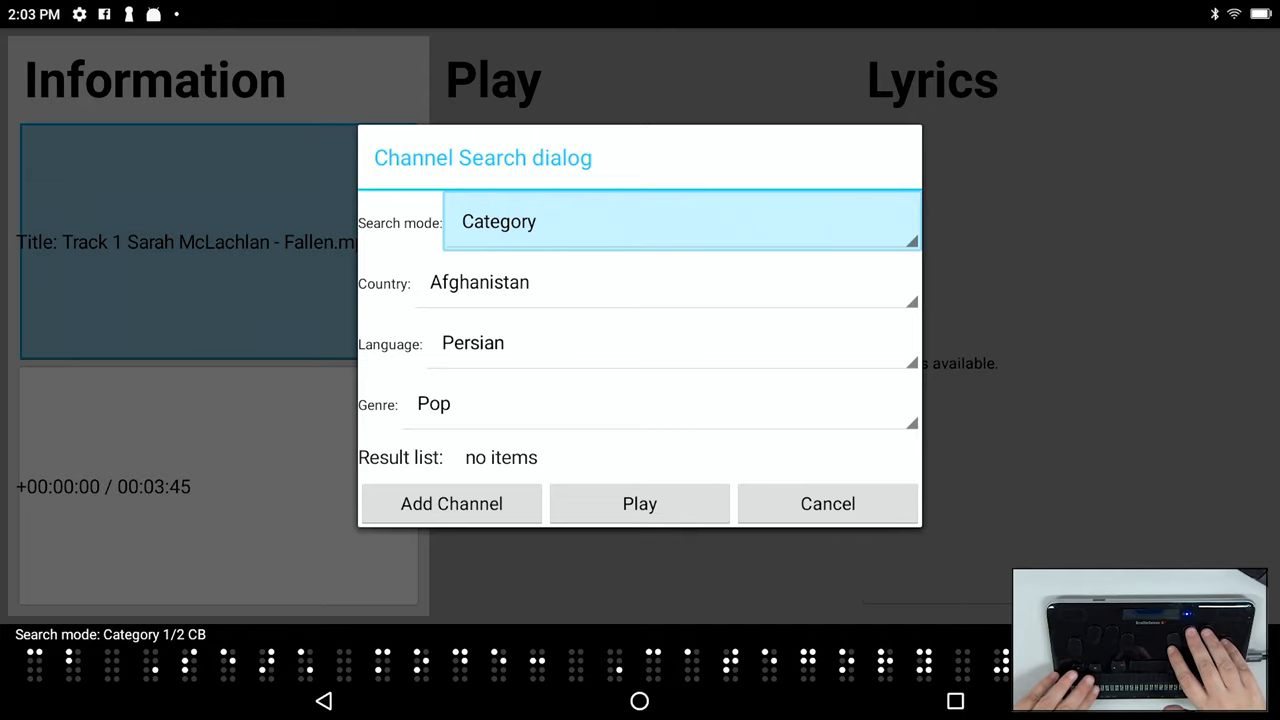
{"action": "left_click", "coordinate": [680, 221]}
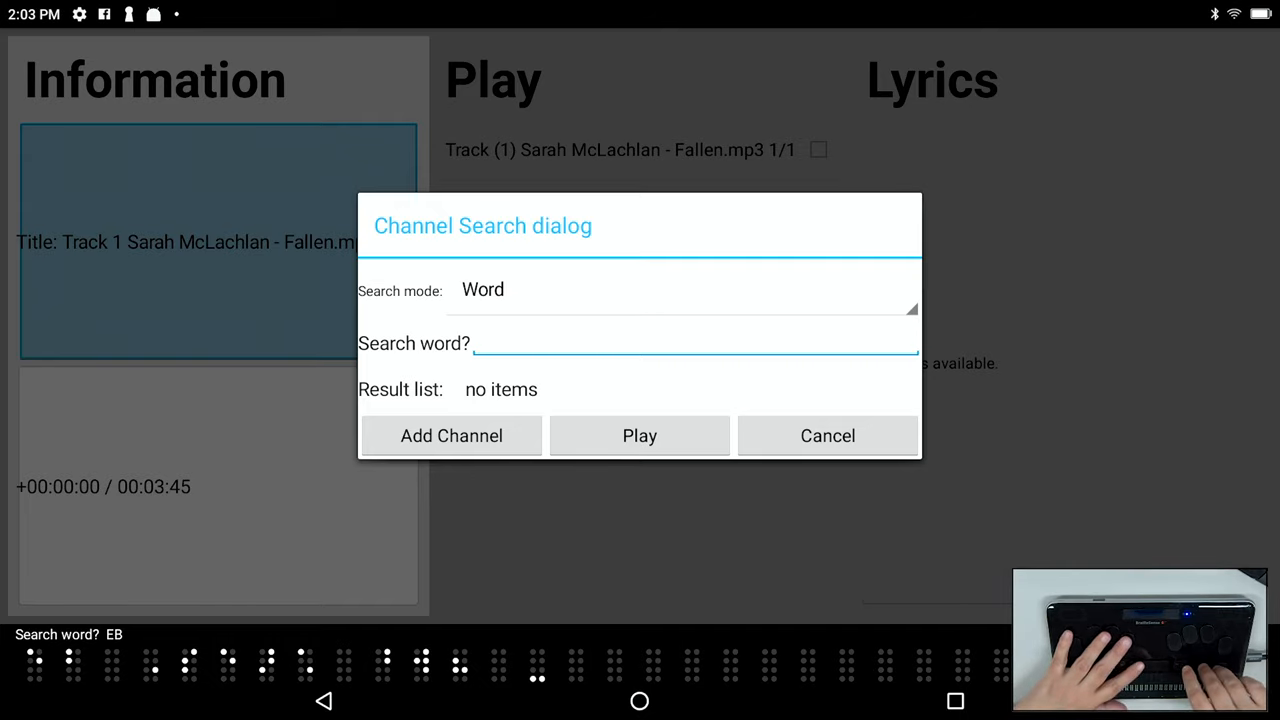
{"action": "left_click", "coordinate": [680, 289]}
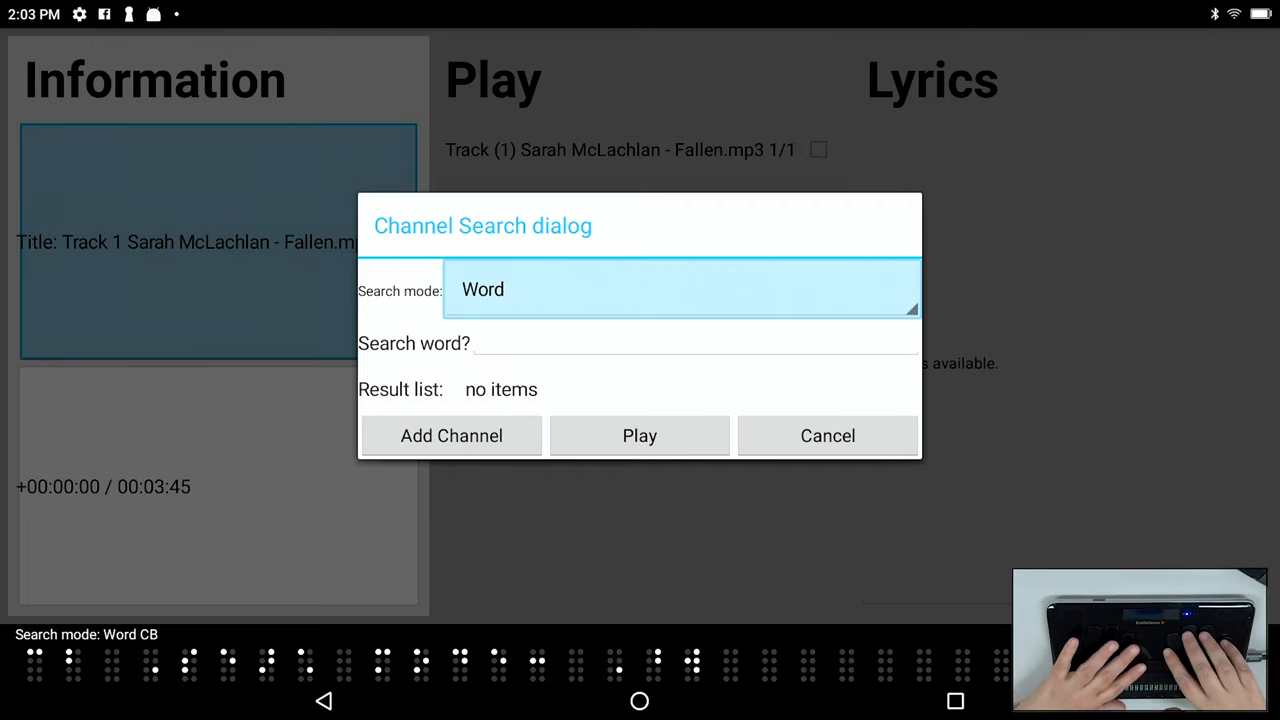
{"action": "left_click", "coordinate": [680, 289]}
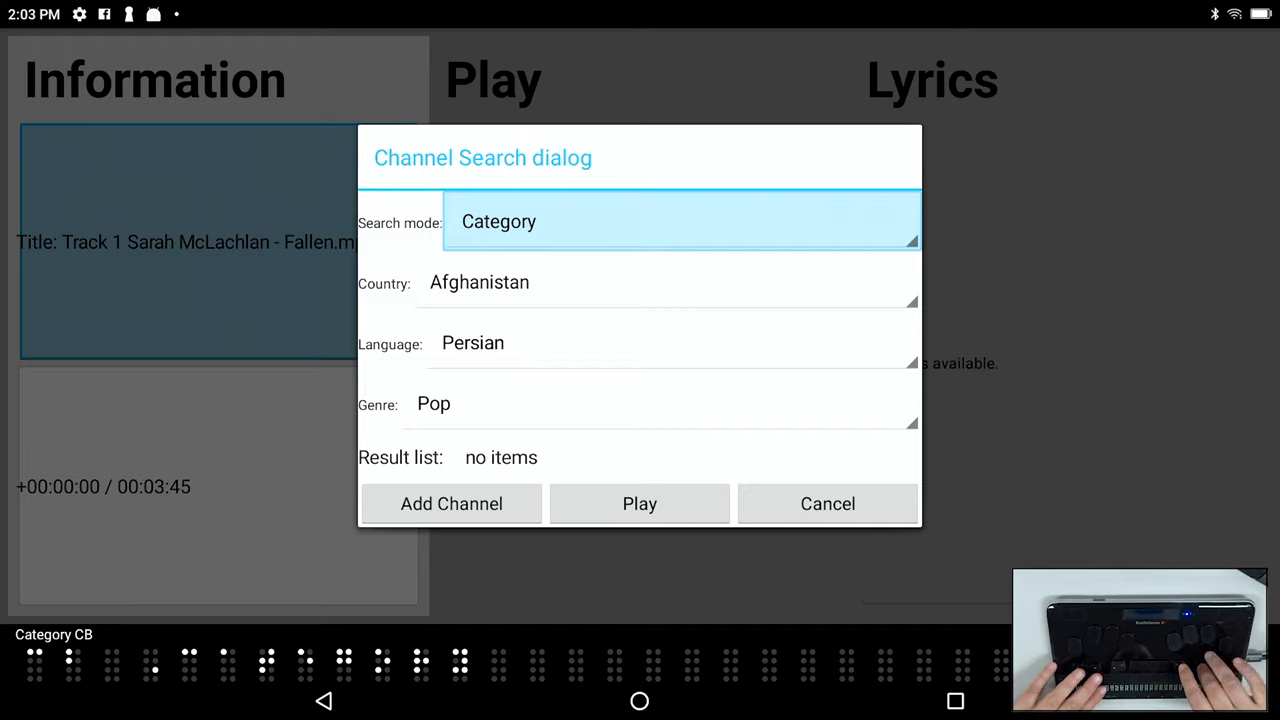
- Set the category search to Country USA, Language English and Genre 90s
{"action": "left_click", "coordinate": [665, 282]}
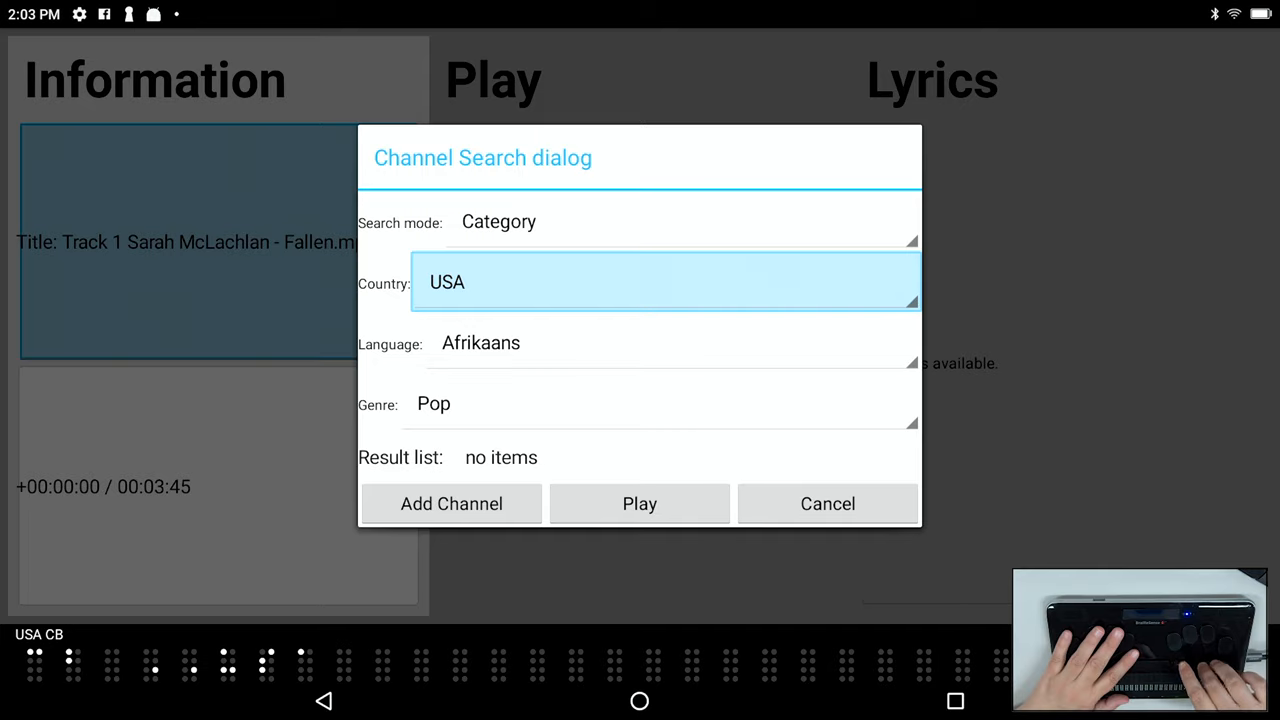
{"action": "left_click", "coordinate": [670, 342]}
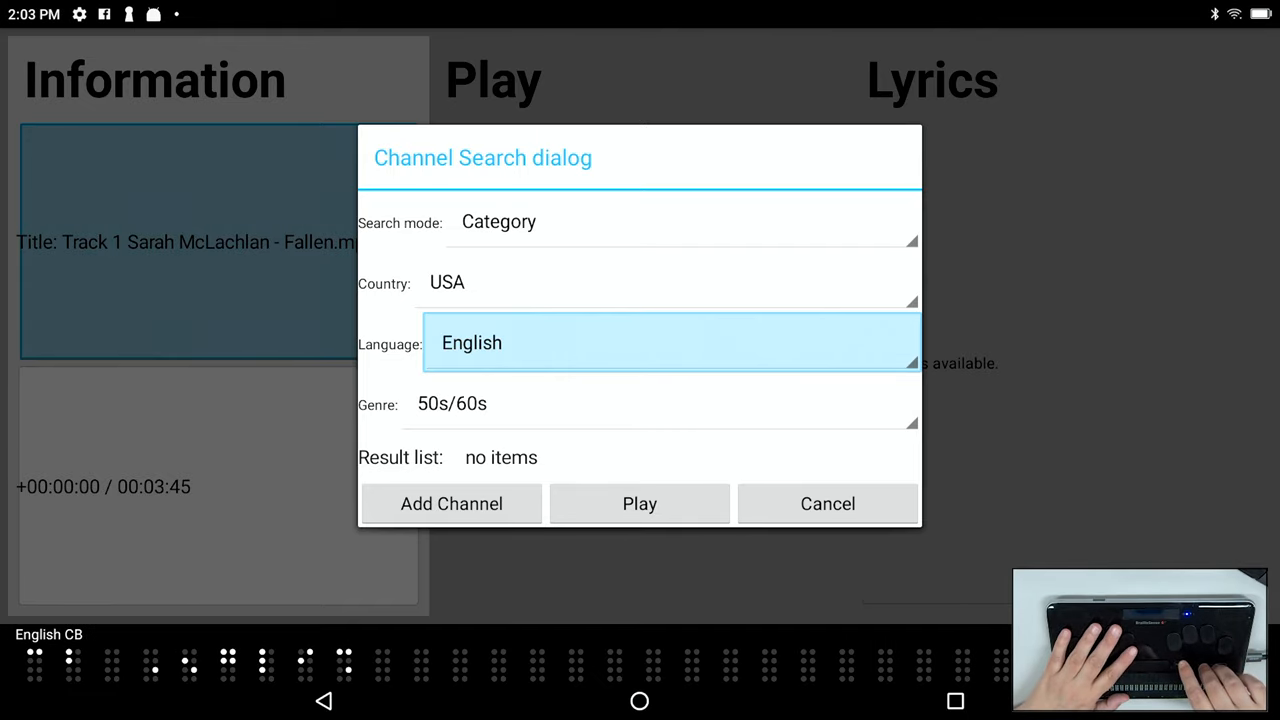
{"action": "left_click", "coordinate": [659, 403]}
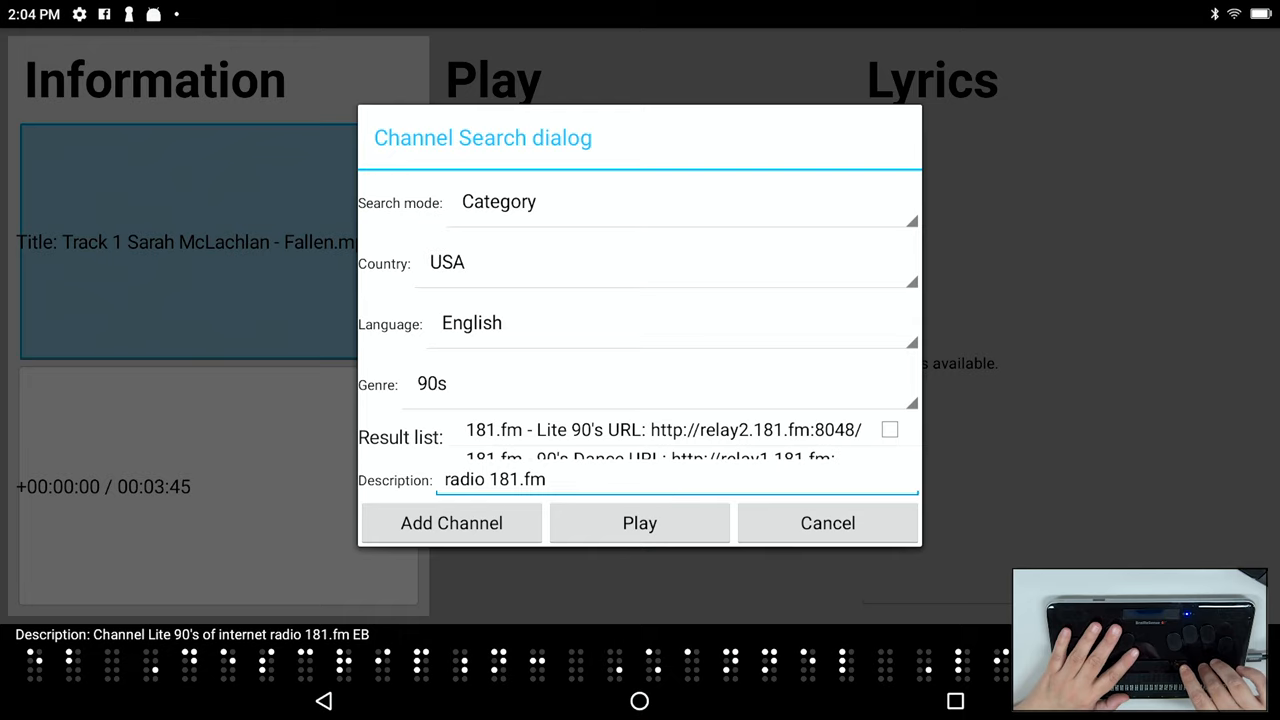
- Add the 181.fm Lite 90's station to saved channels and play it
{"action": "left_click", "coordinate": [451, 522]}
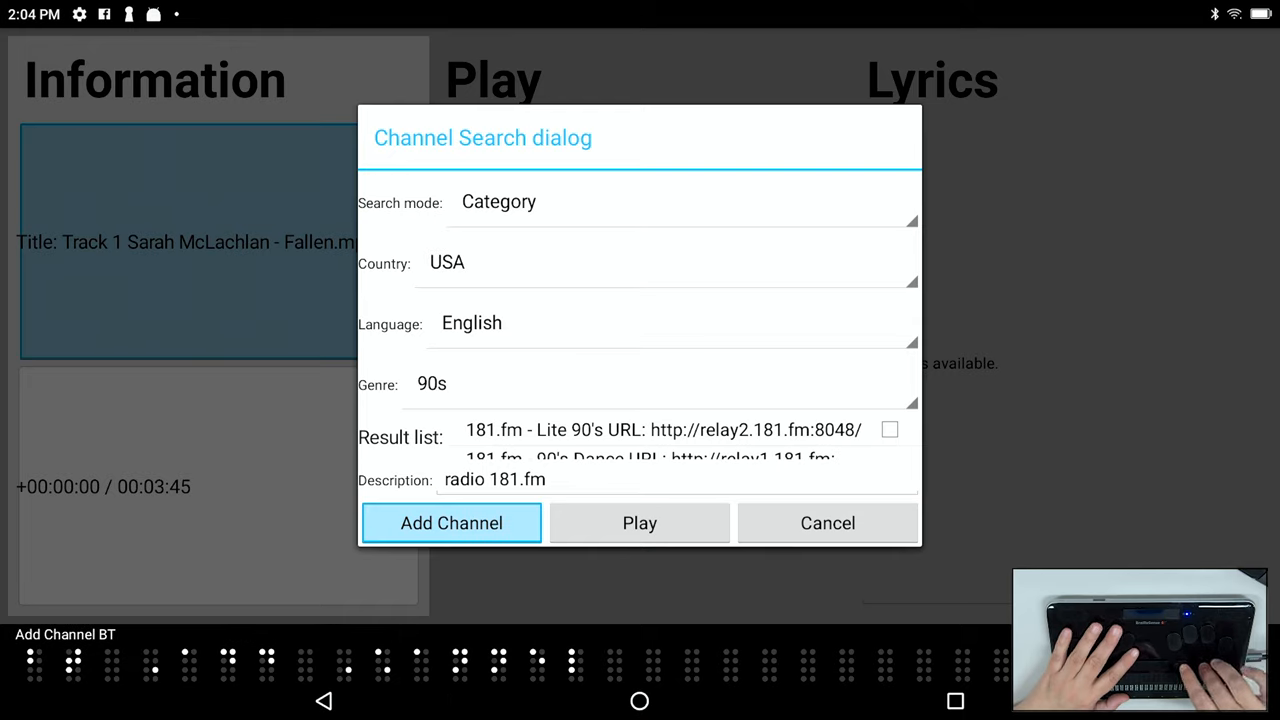
{"action": "left_click", "coordinate": [639, 522]}
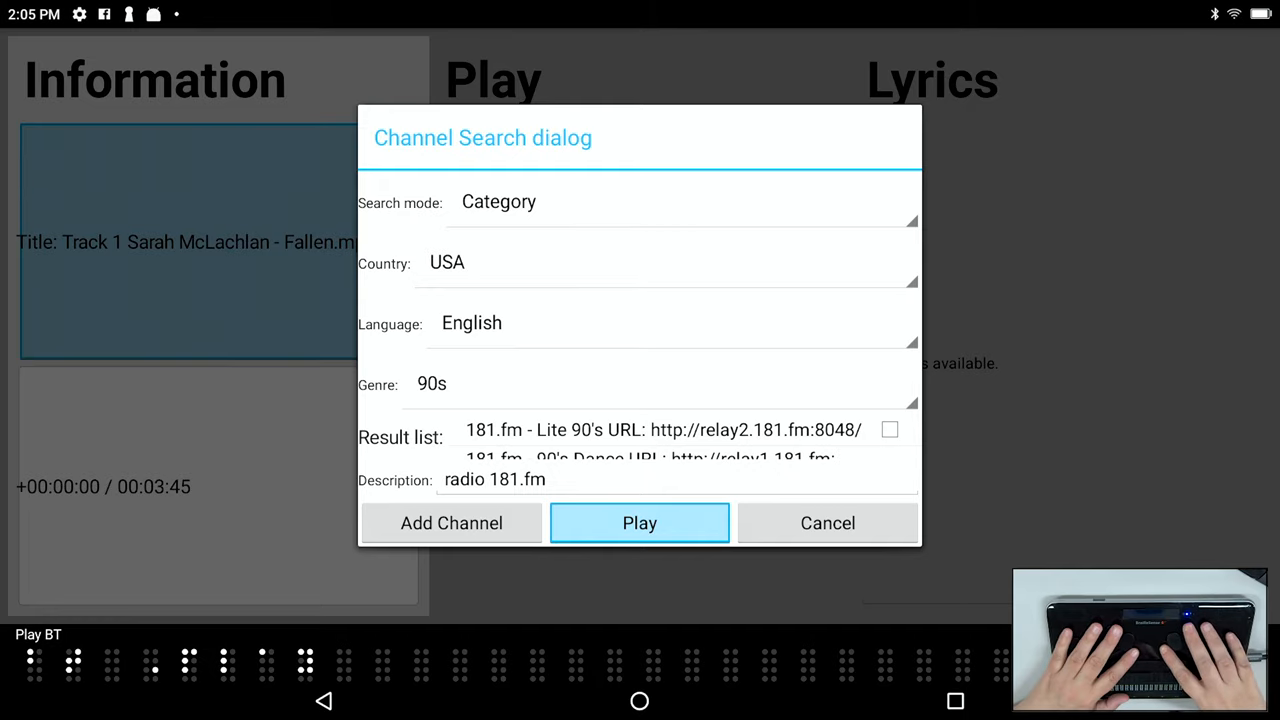
{"action": "left_click", "coordinate": [639, 522]}
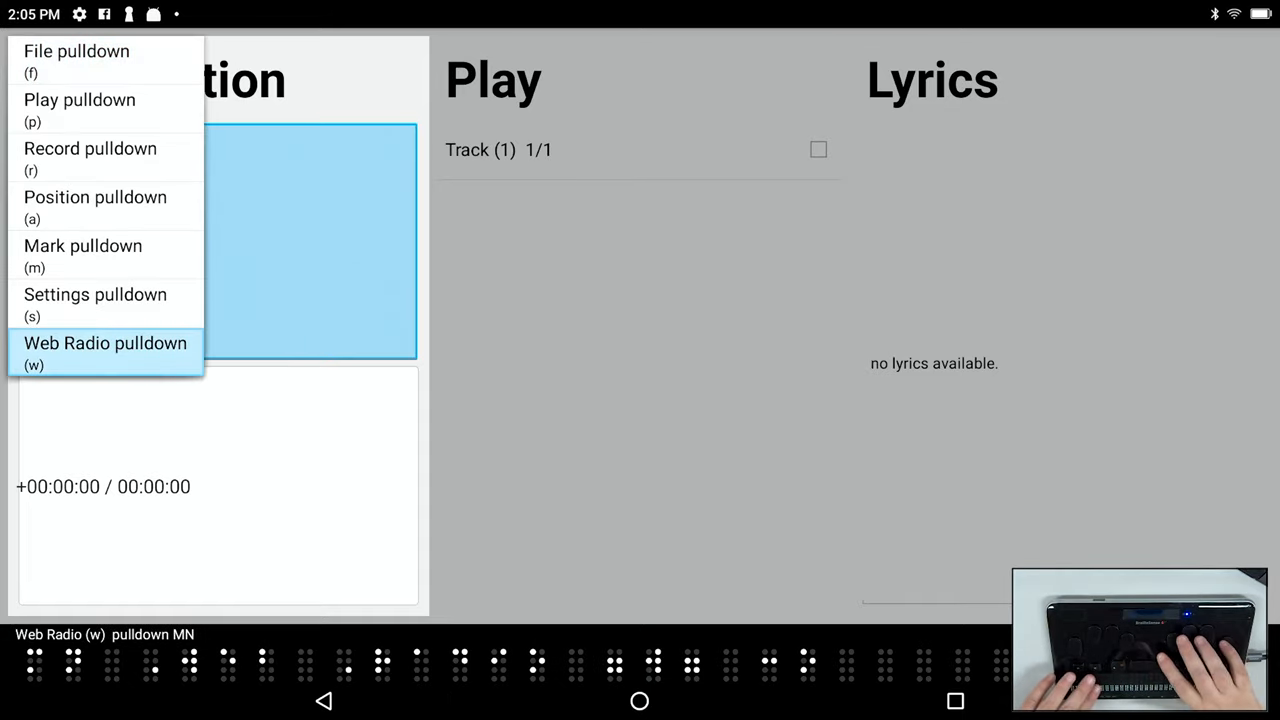
- Open the Web Radio Channel list showing the saved 181.fm Lite 90's station
{"action": "left_click", "coordinate": [106, 343]}
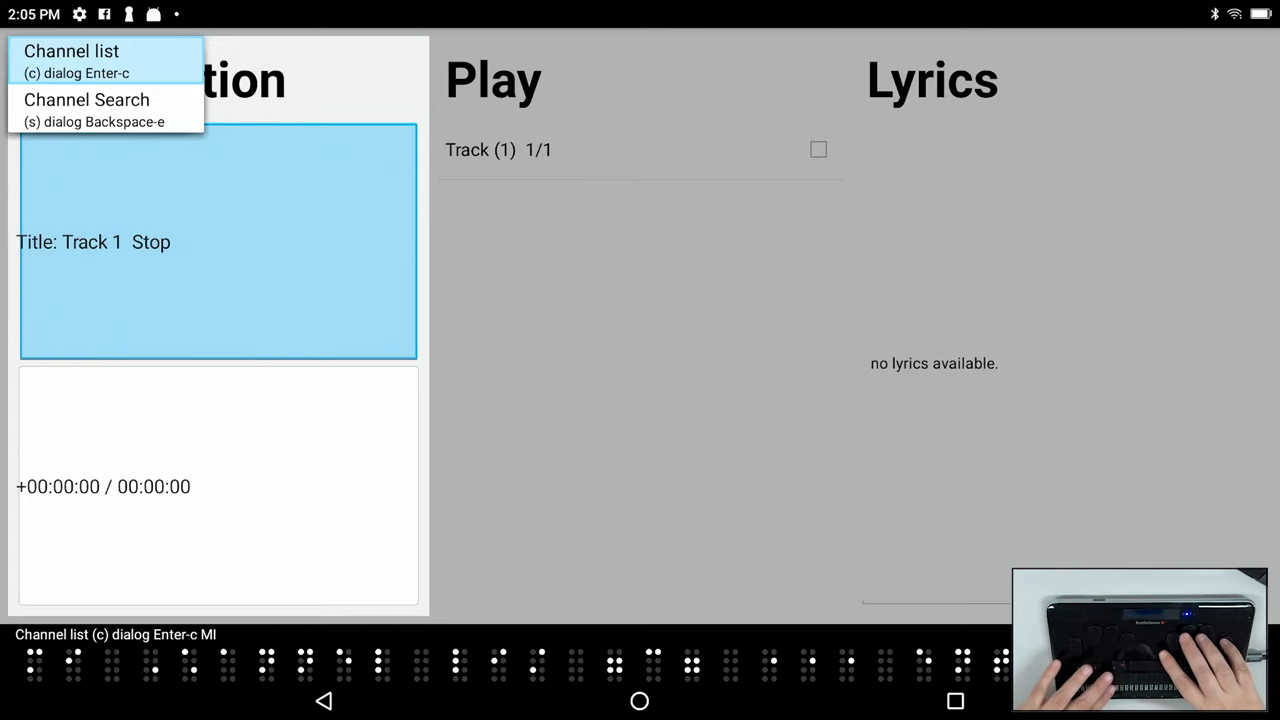
{"action": "left_click", "coordinate": [71, 51]}
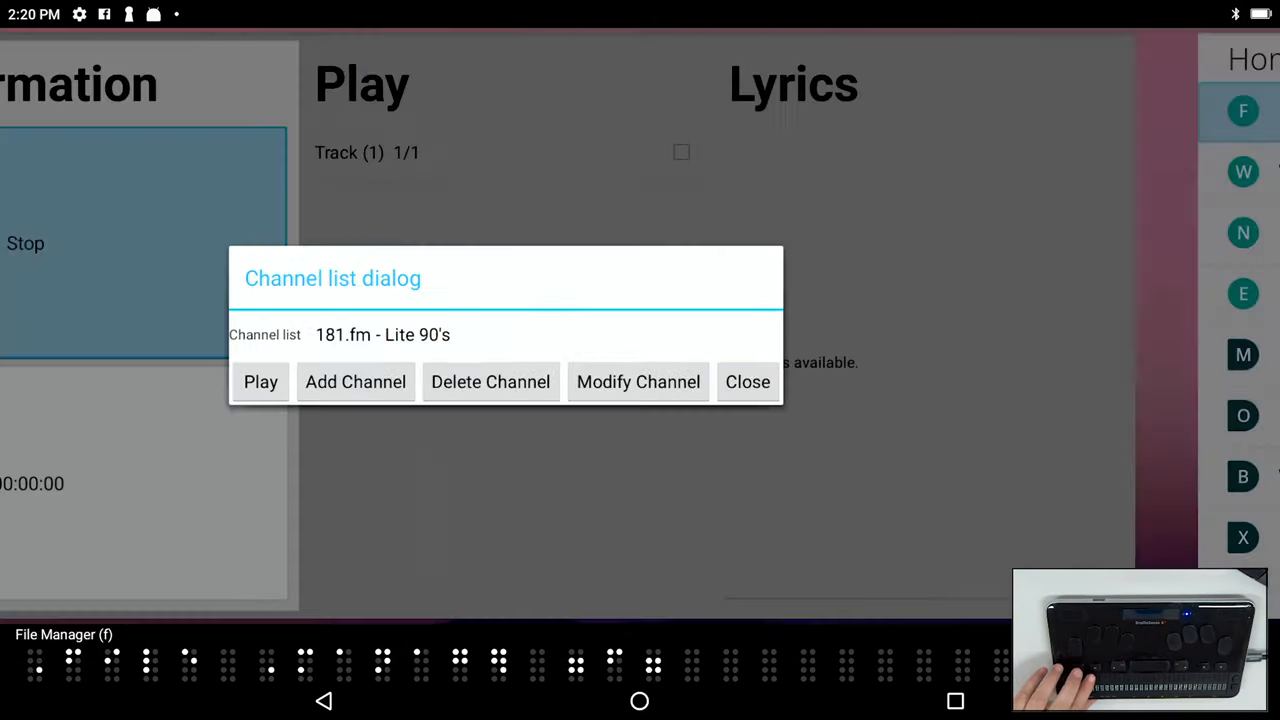
- Close Media Player, launch Database Manager and open the Add table dialog
{"action": "left_click", "coordinate": [747, 381]}
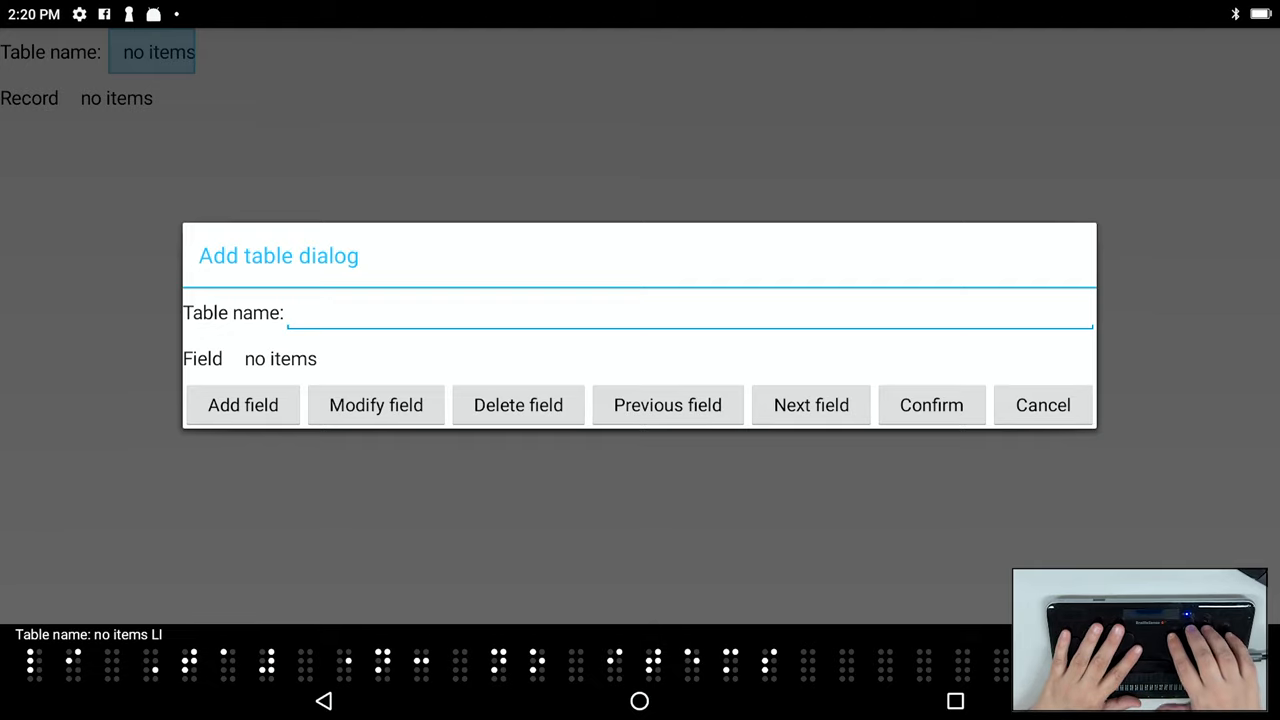
- Enter 'home inventory' as the table name and move to Add field
{"action": "type", "text": "ho"}
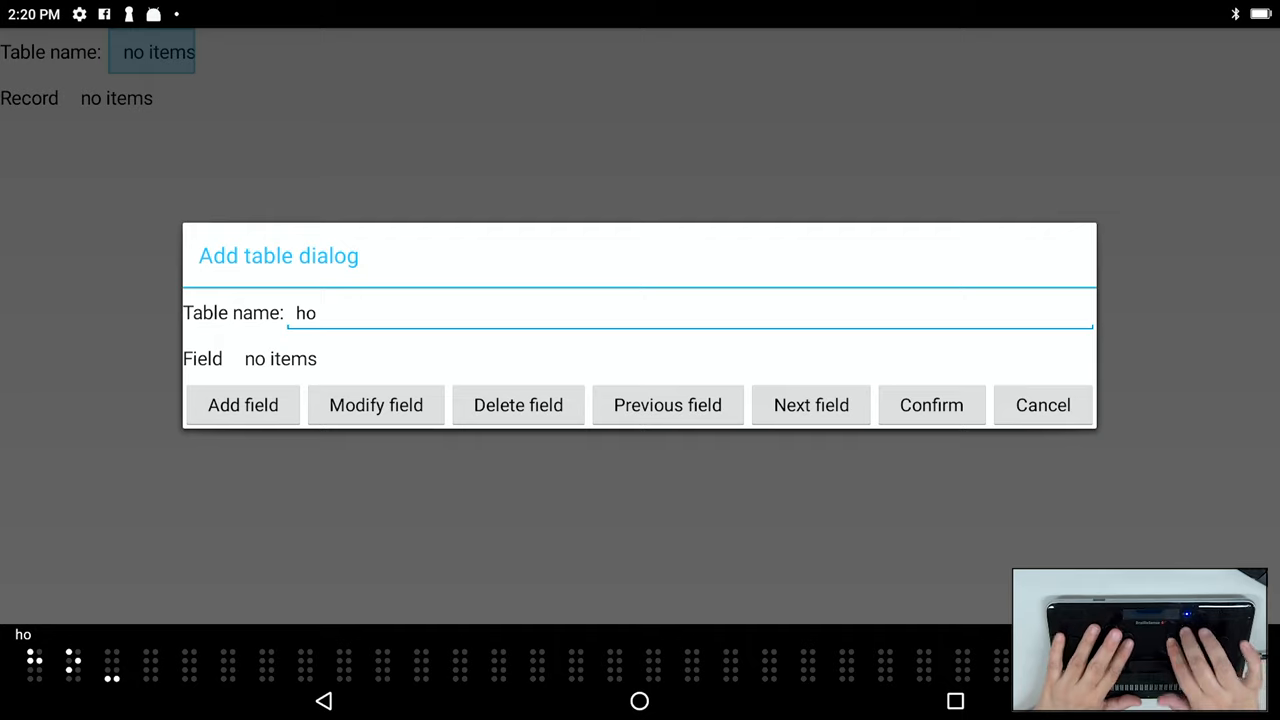
{"action": "type", "text": "me inventory"}
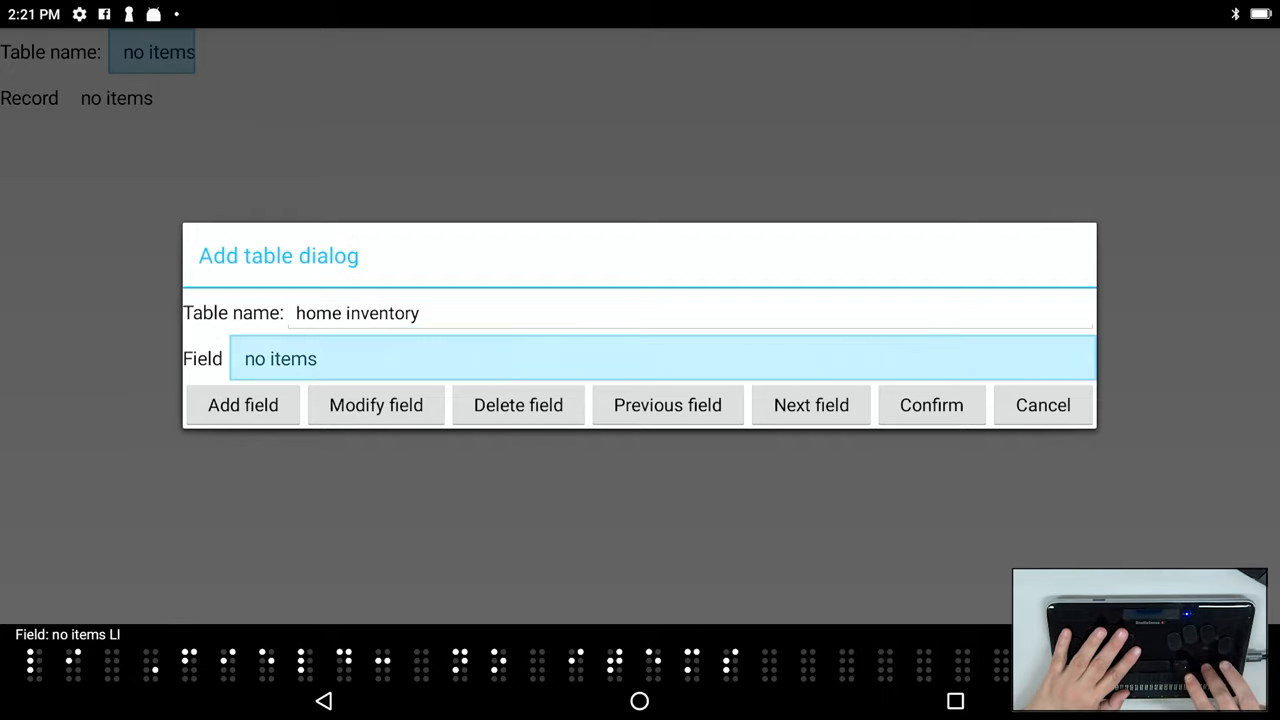
{"action": "left_click", "coordinate": [242, 405]}
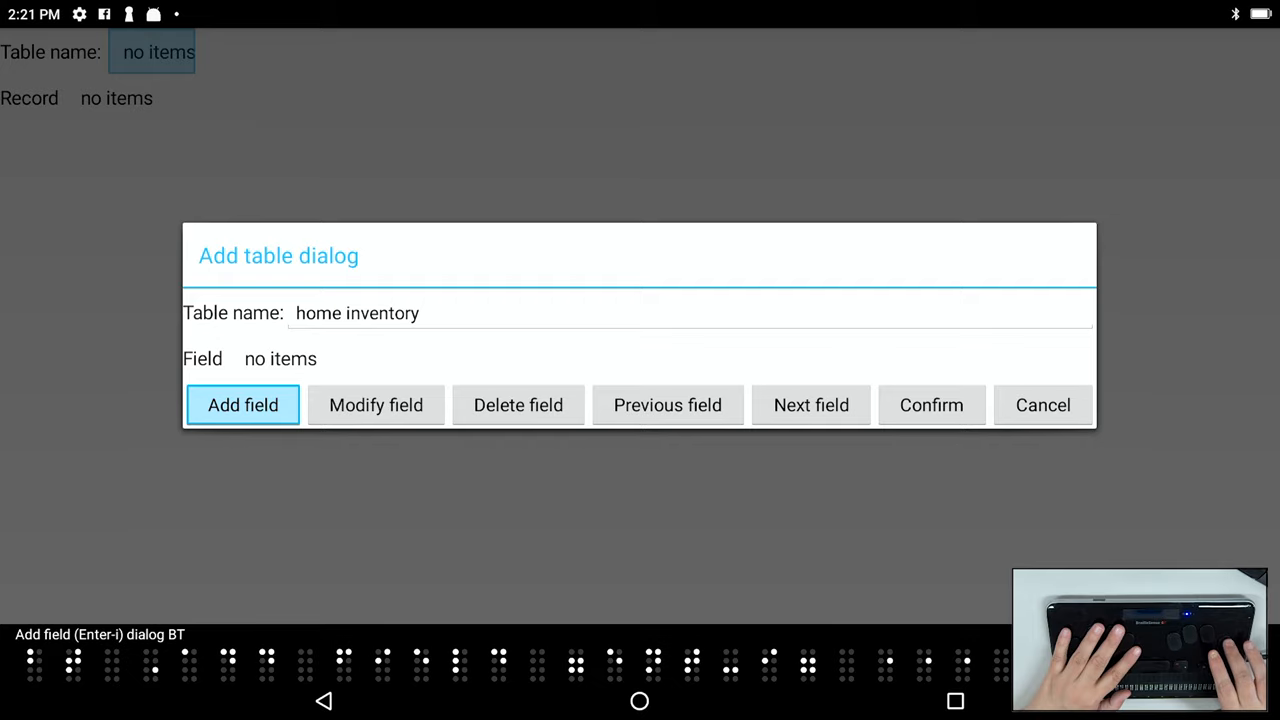
- Add a 'product' field of edit box type, set as primary key
{"action": "left_click", "coordinate": [242, 405]}
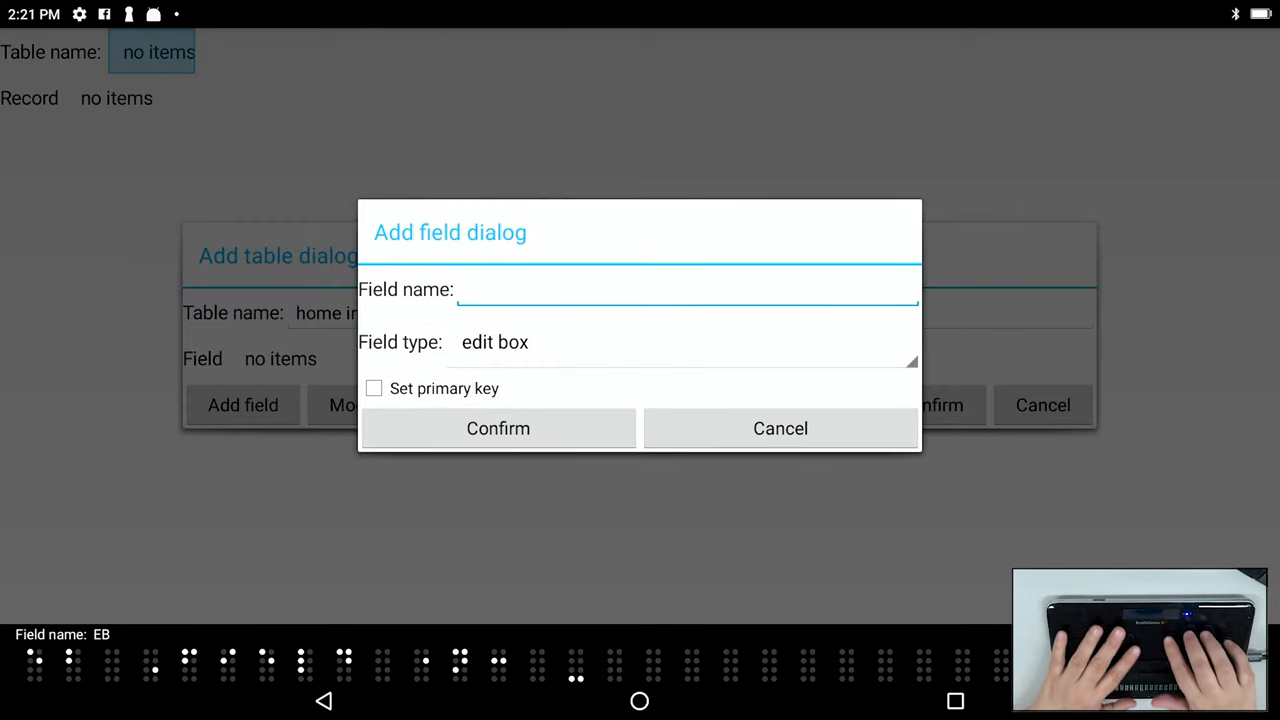
{"action": "type", "text": "product"}
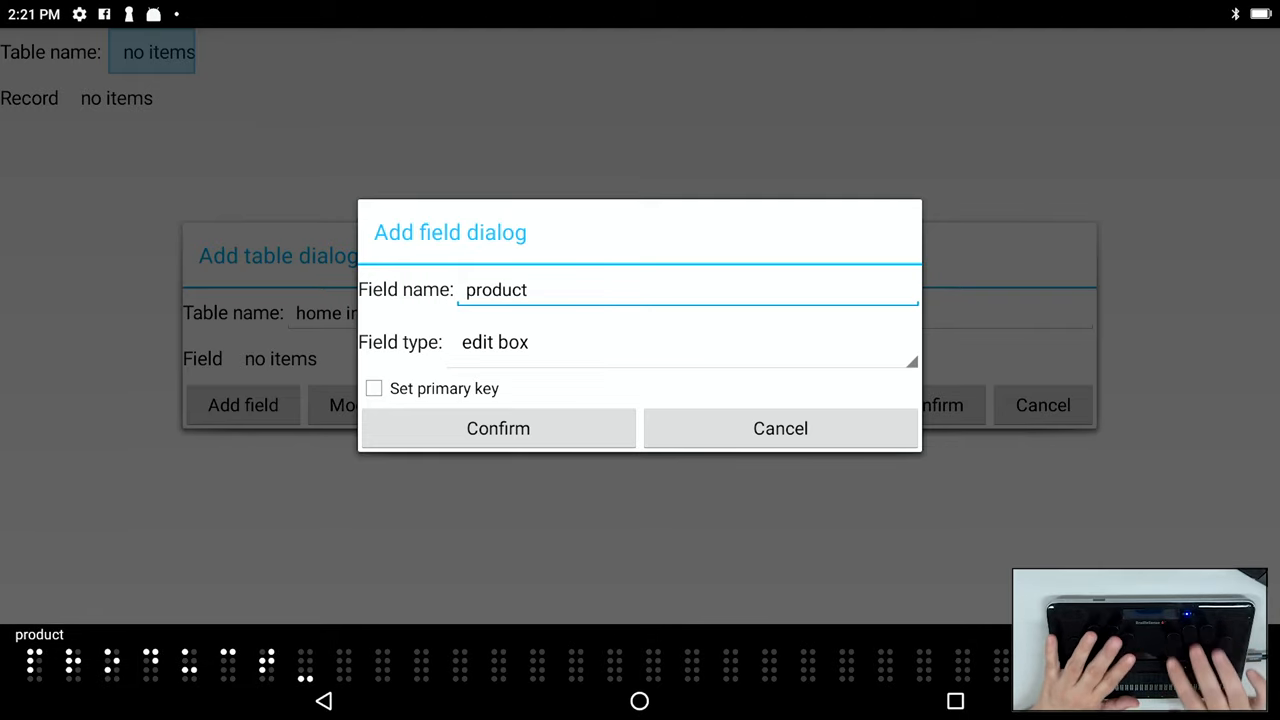
{"action": "left_click", "coordinate": [685, 342]}
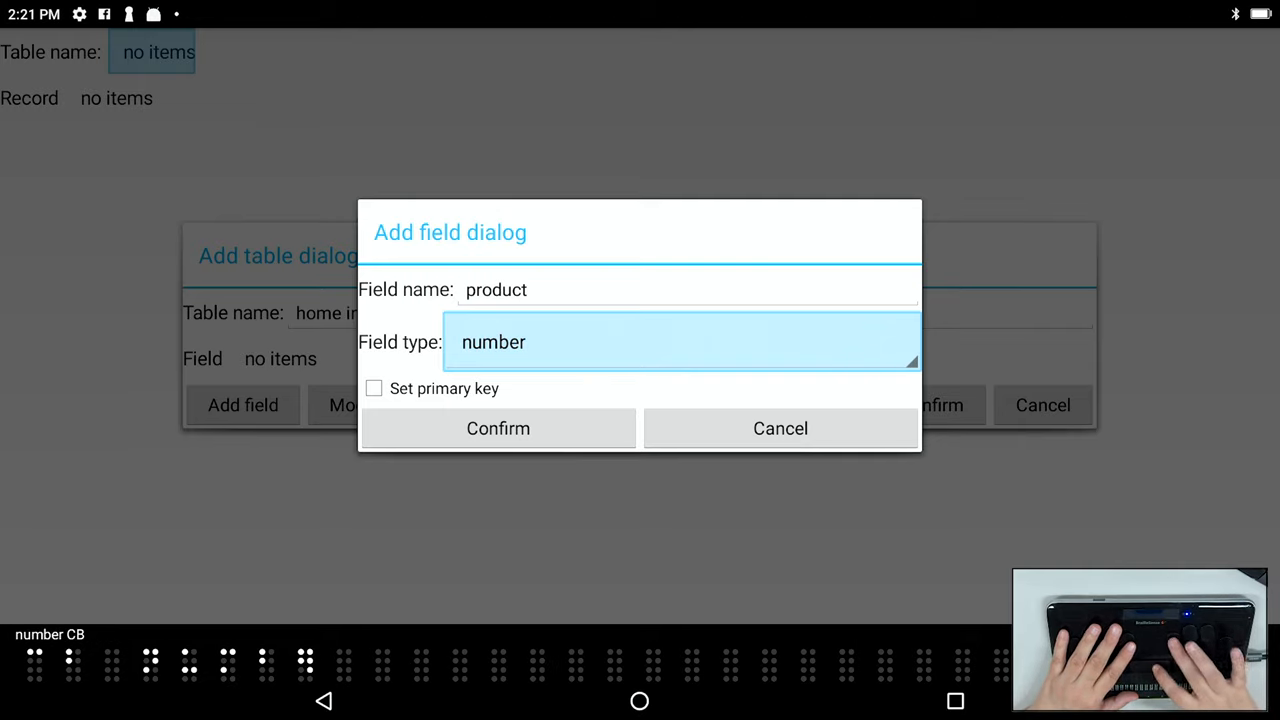
{"action": "left_click", "coordinate": [680, 342]}
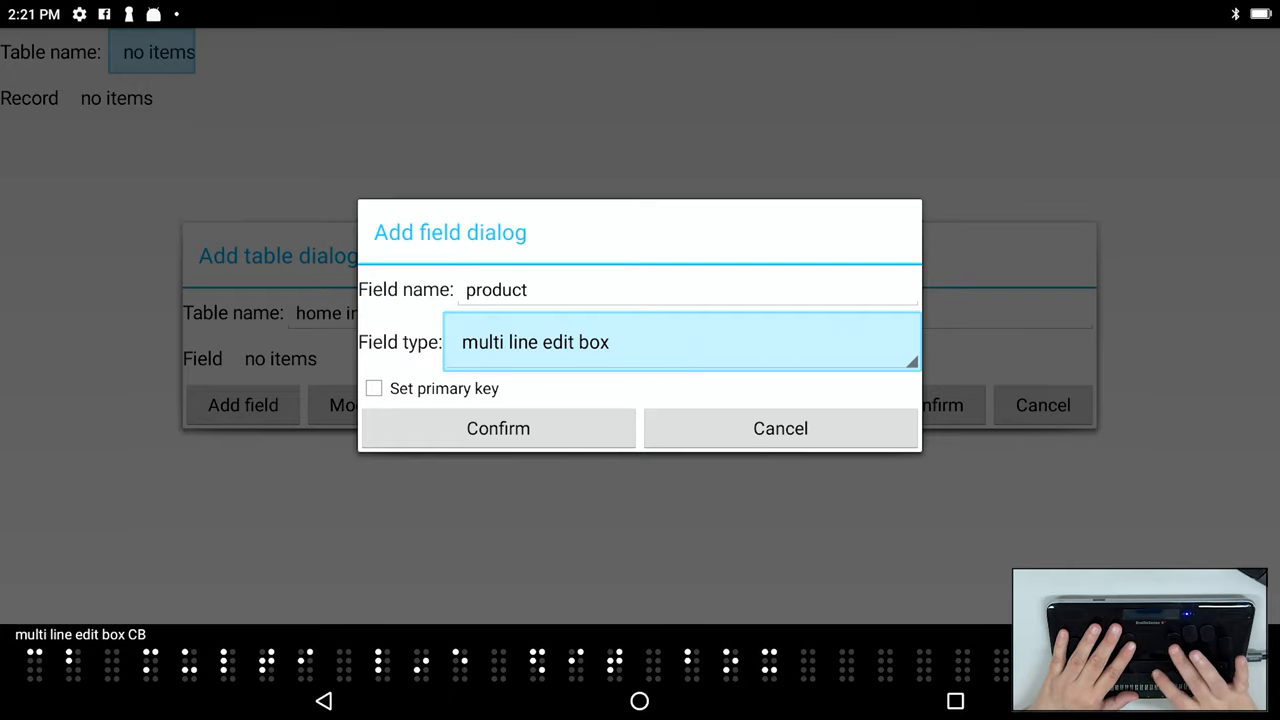
{"action": "left_click", "coordinate": [680, 342]}
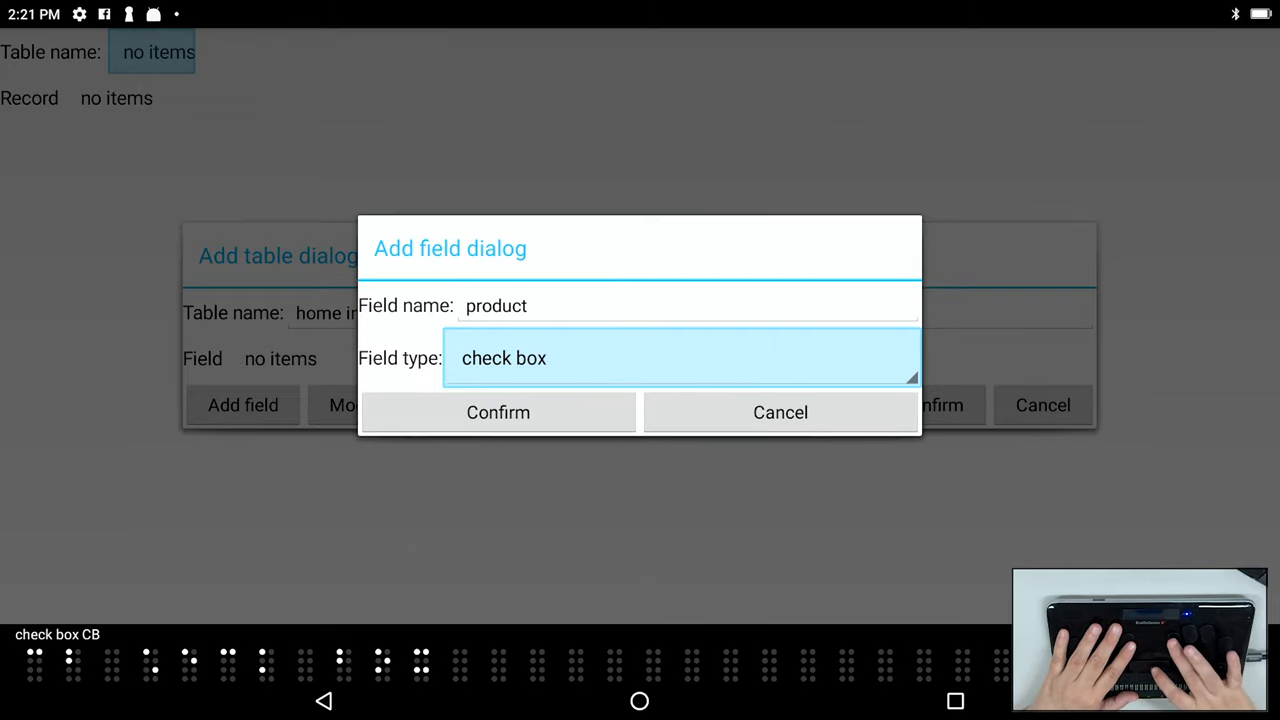
{"action": "left_click", "coordinate": [683, 358]}
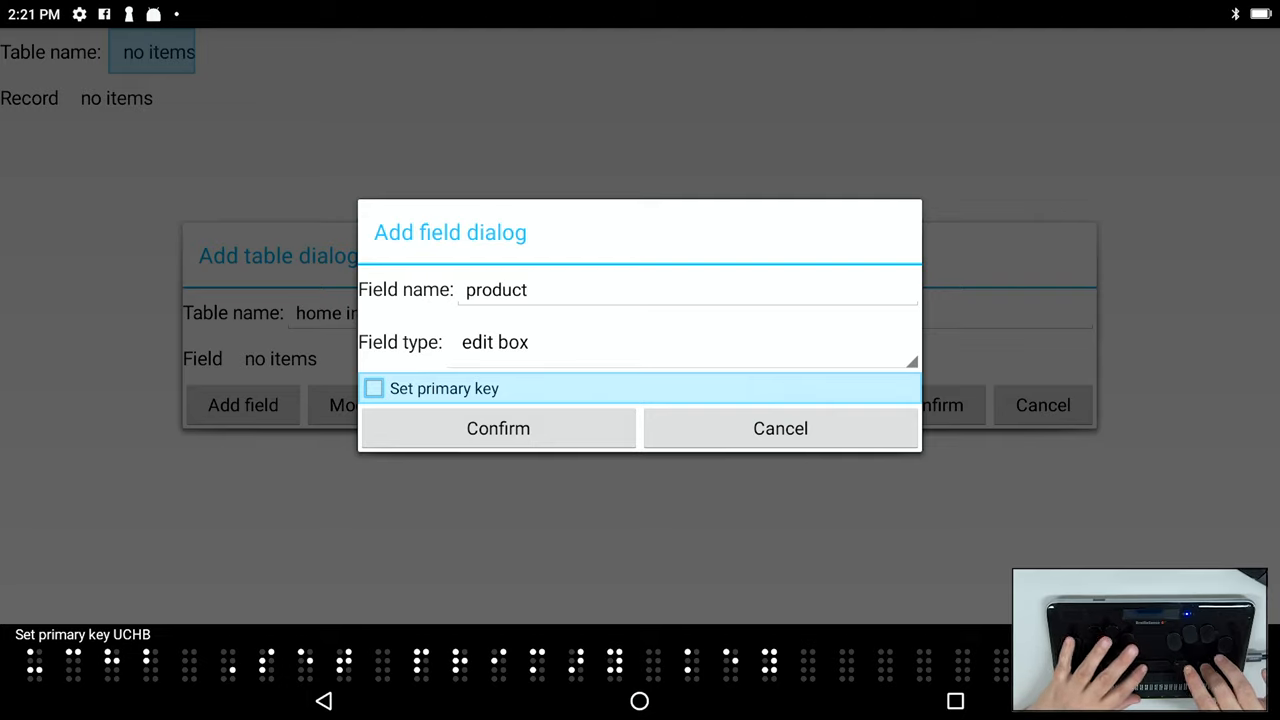
{"action": "left_click", "coordinate": [373, 388]}
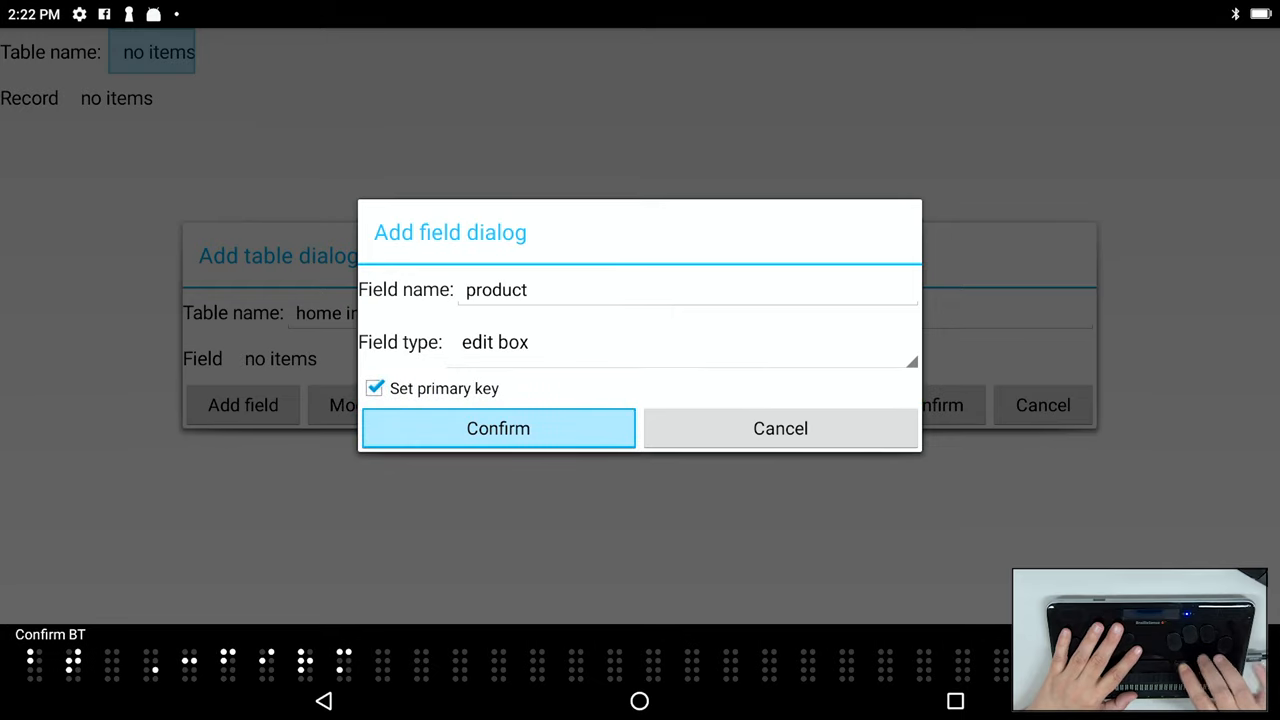
{"action": "left_click", "coordinate": [498, 428]}
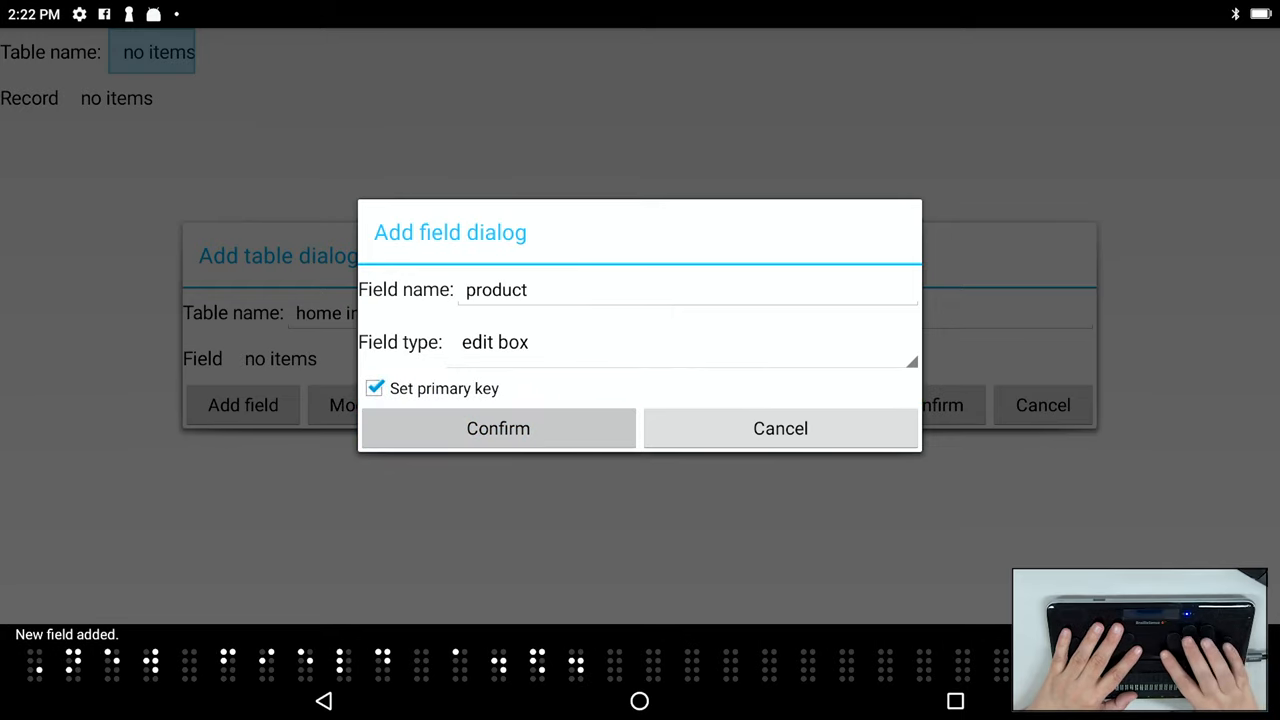
- Add a 'company website' field of computer edit box type
{"action": "left_click", "coordinate": [498, 428]}
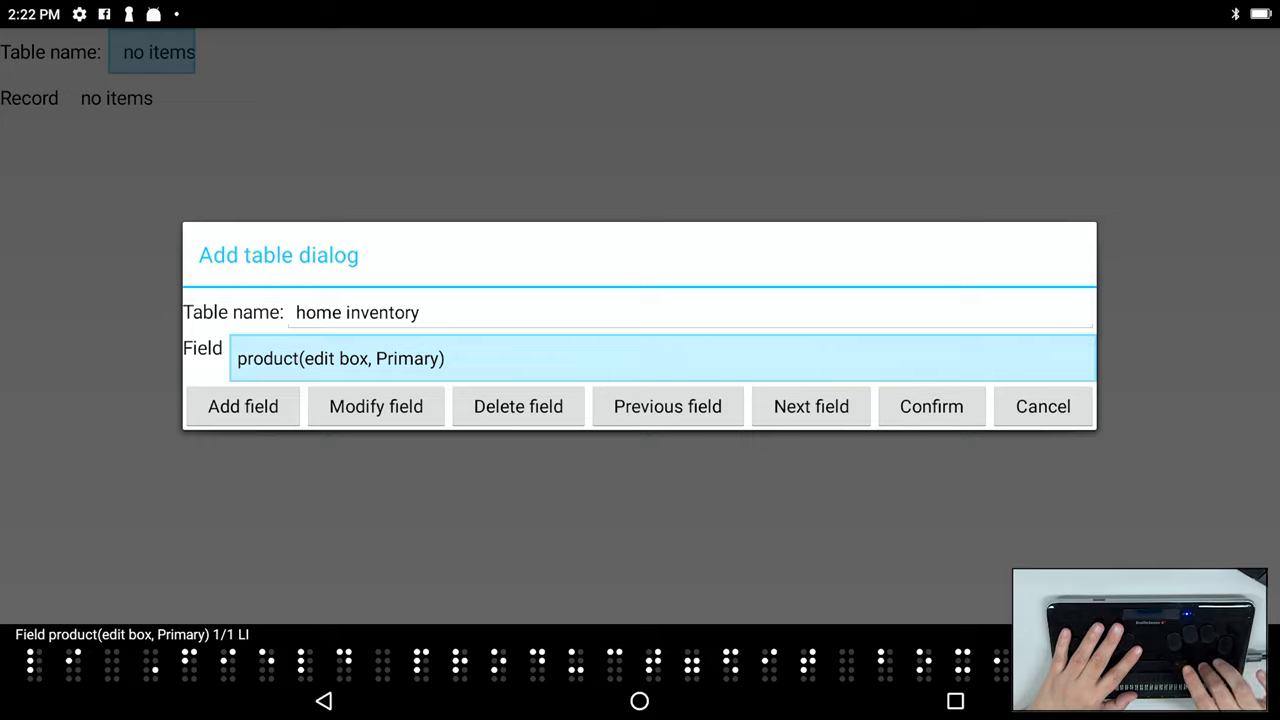
{"action": "left_click", "coordinate": [242, 406]}
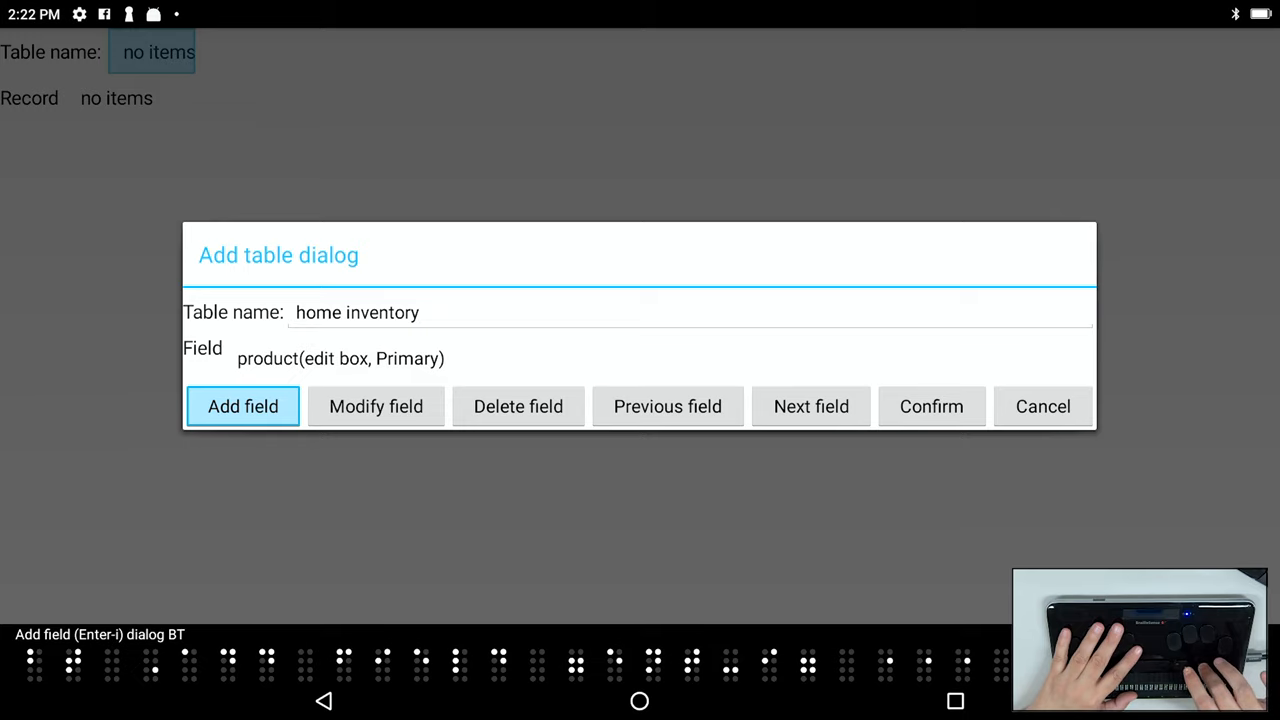
{"action": "left_click", "coordinate": [242, 406]}
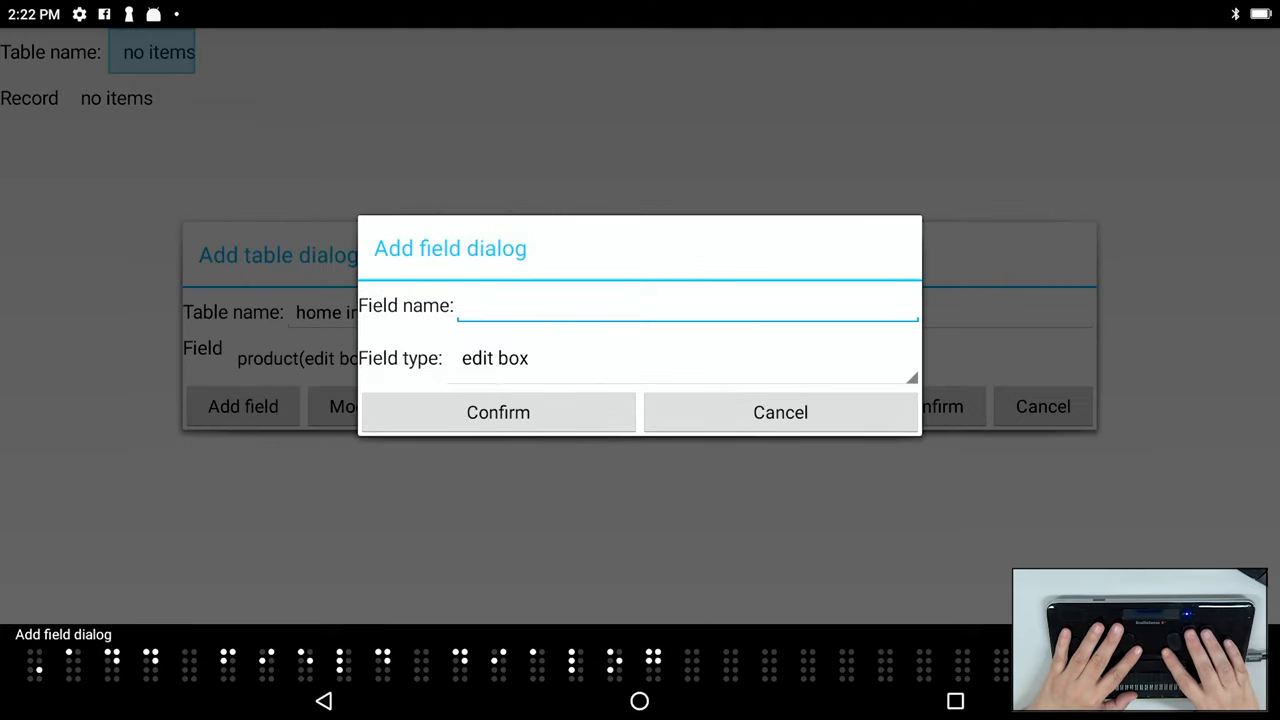
{"action": "type", "text": "EB"}
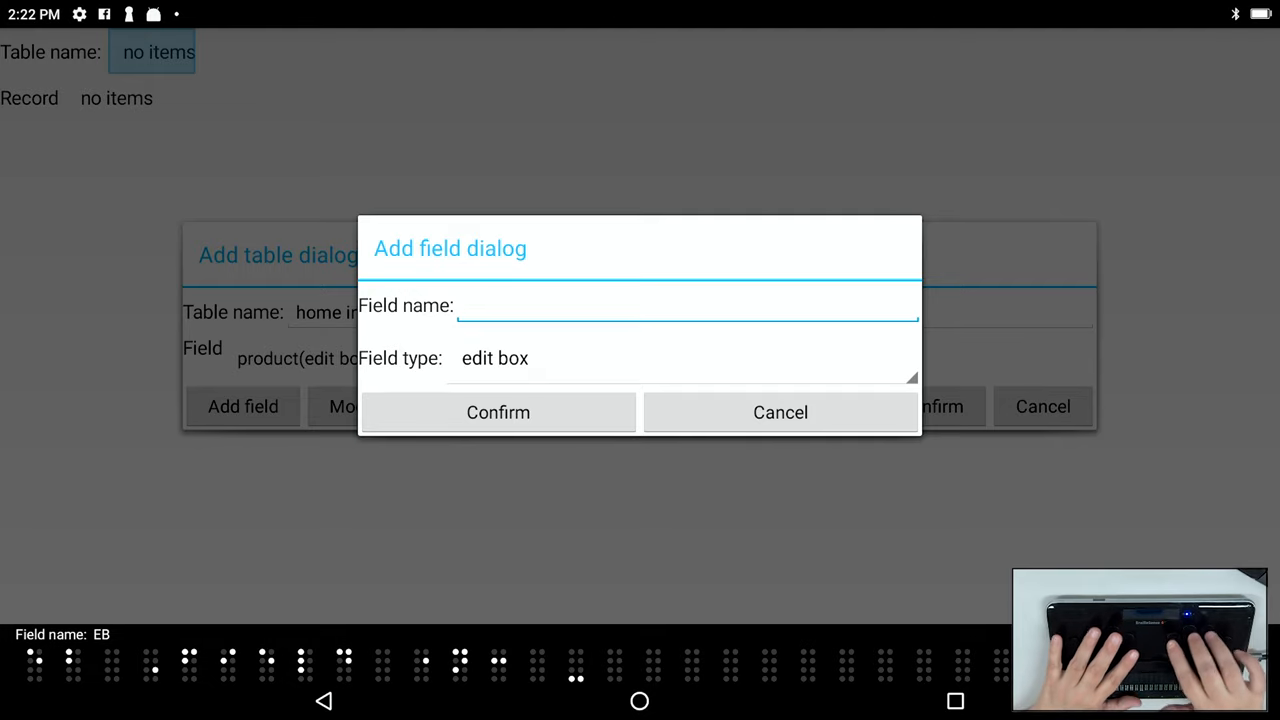
{"action": "type", "text": "company website"}
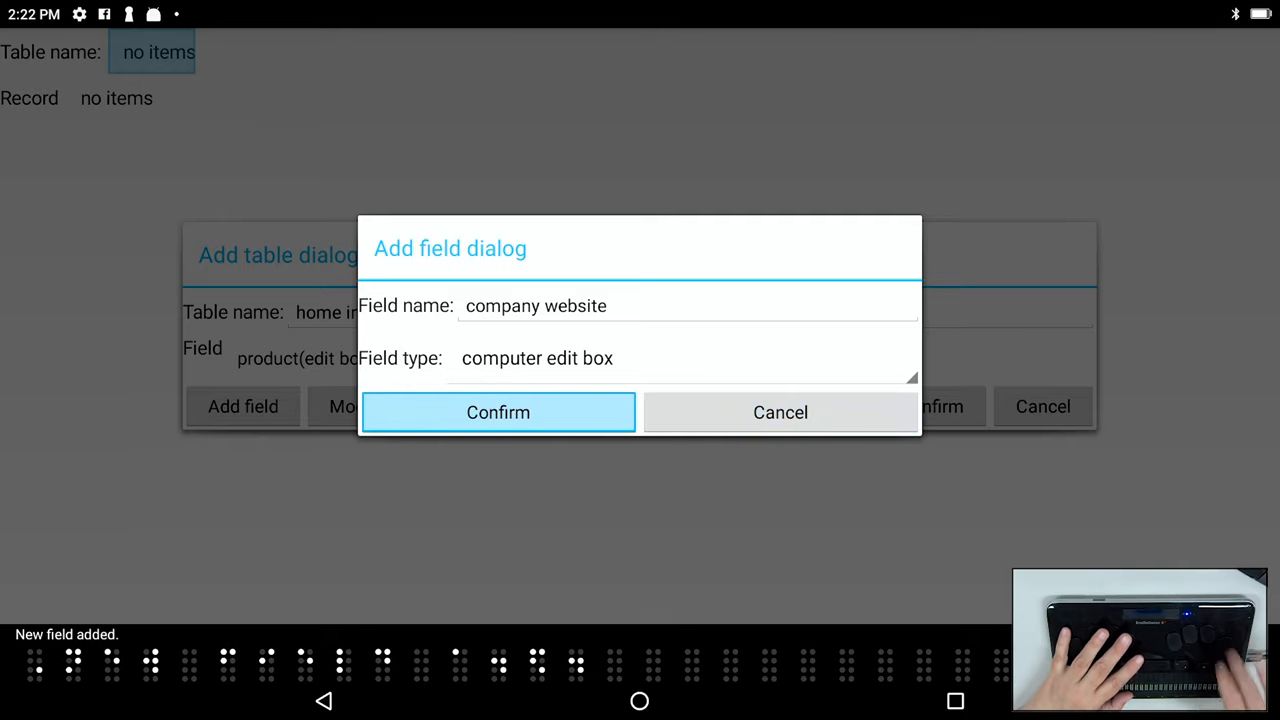
- Review the product and company website fields, then confirm the home inventory table
{"action": "left_click", "coordinate": [497, 412]}
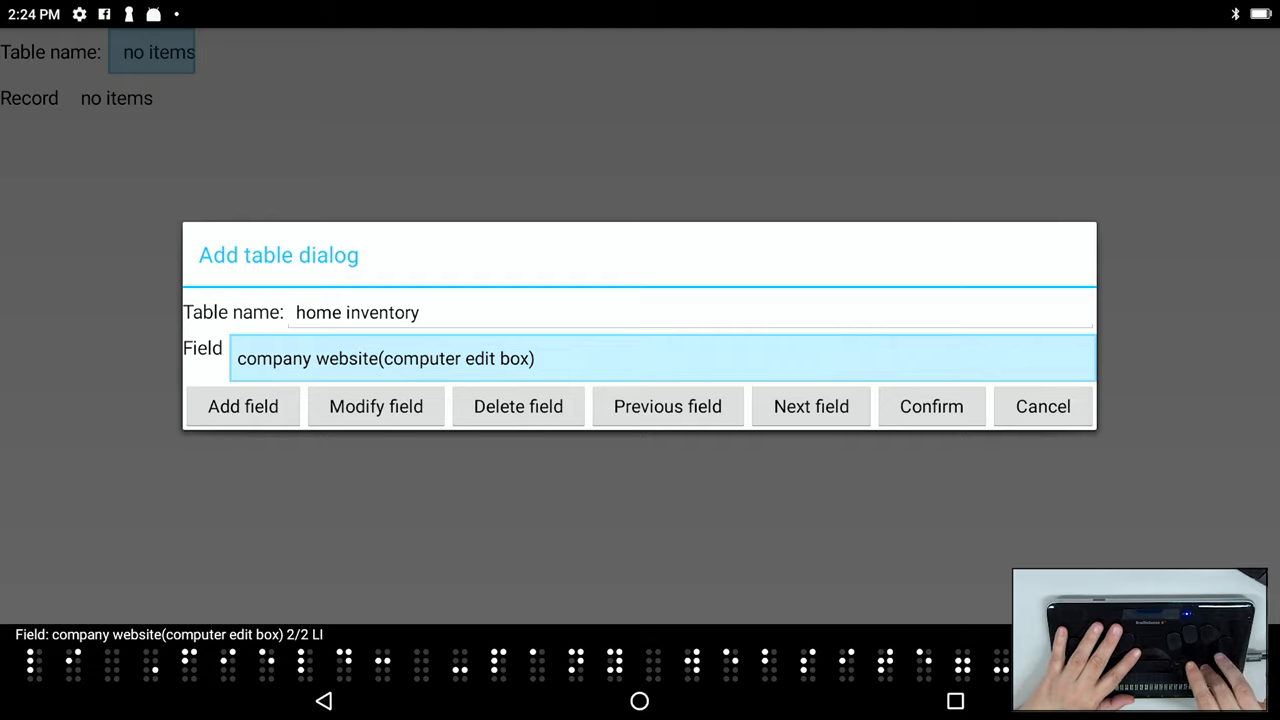
{"action": "left_click", "coordinate": [242, 406]}
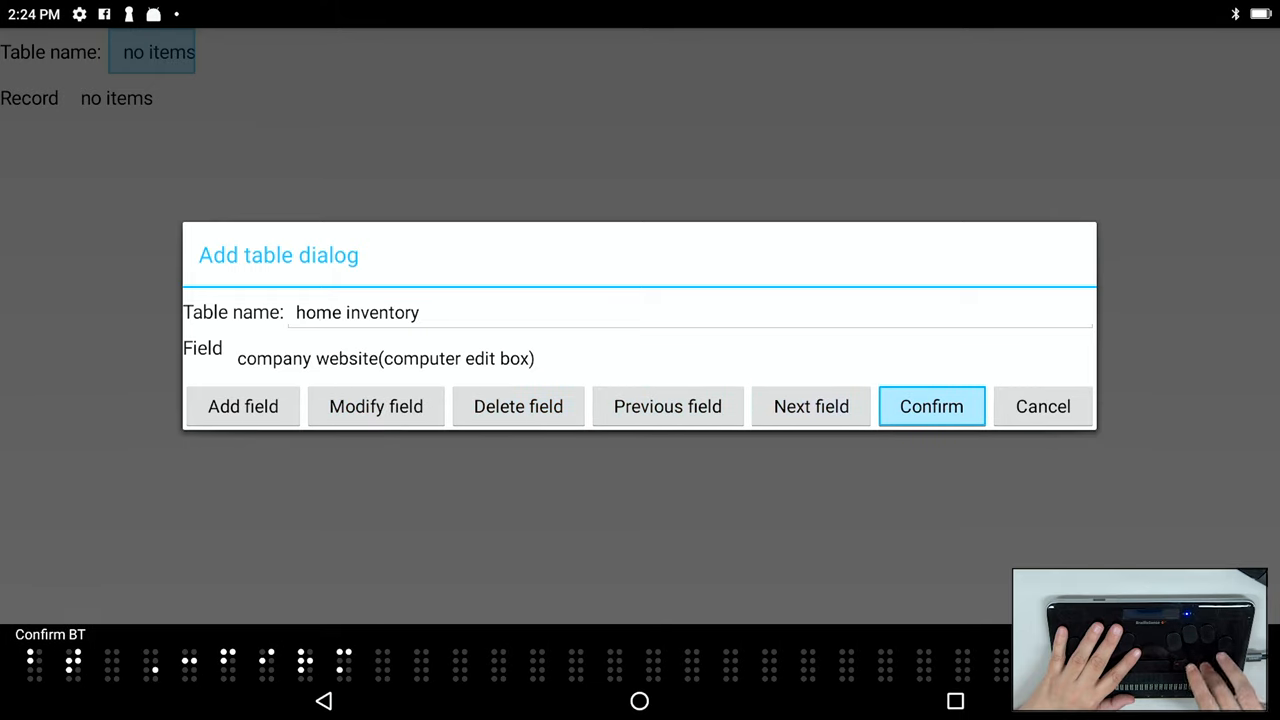
{"action": "left_click", "coordinate": [930, 406]}
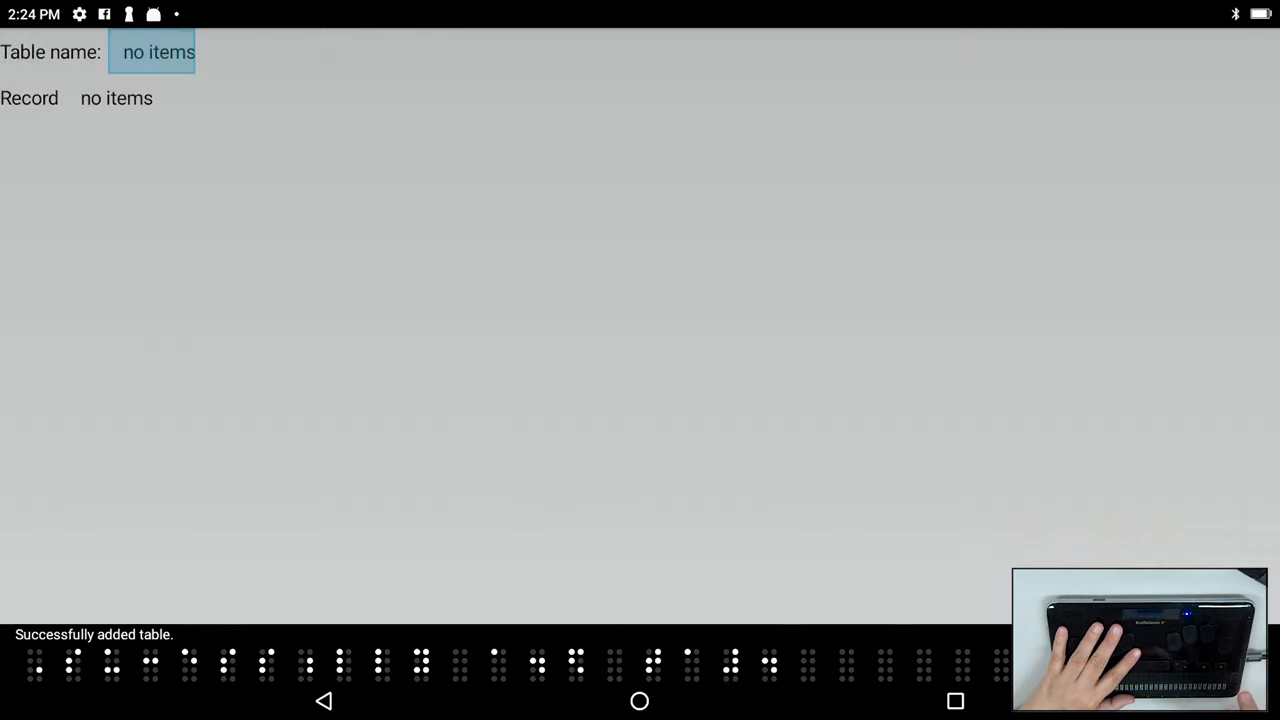
- Open the home inventory table and reach the empty product field of a new record
{"action": "type", "text": "home inventory"}
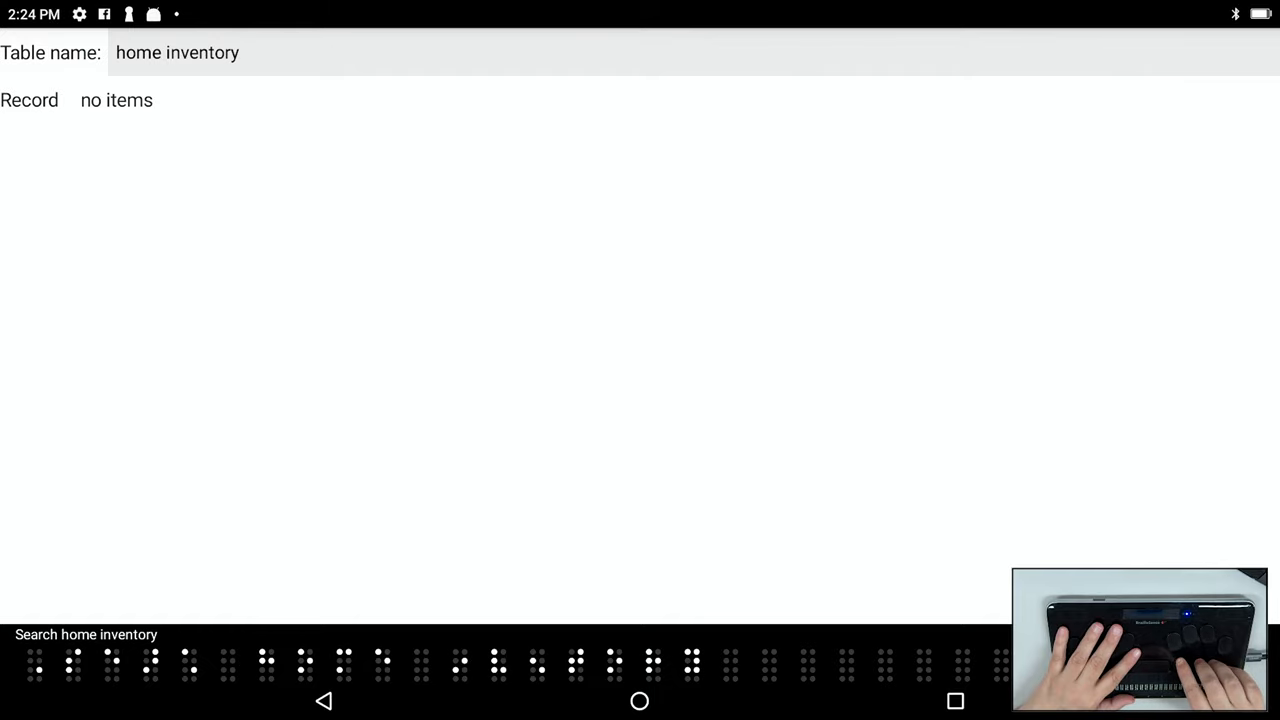
{"action": "type", "text": "product"}
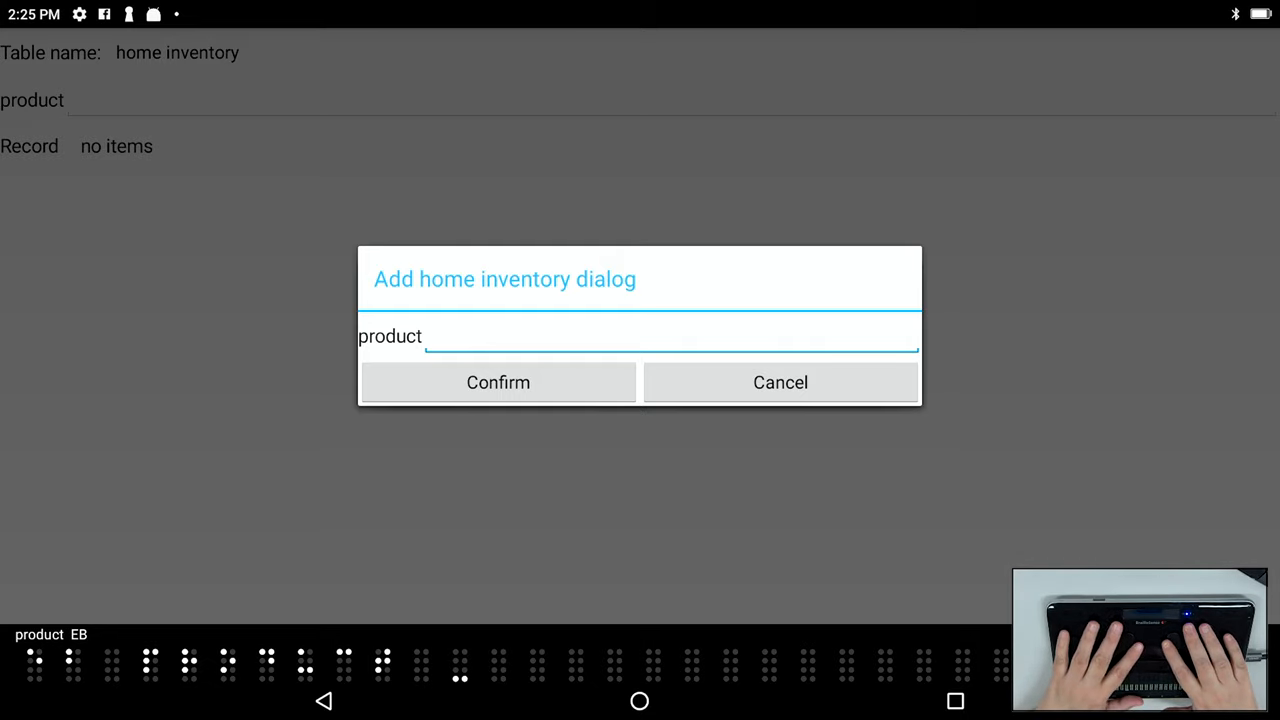
{"action": "type", "text": "microw"}
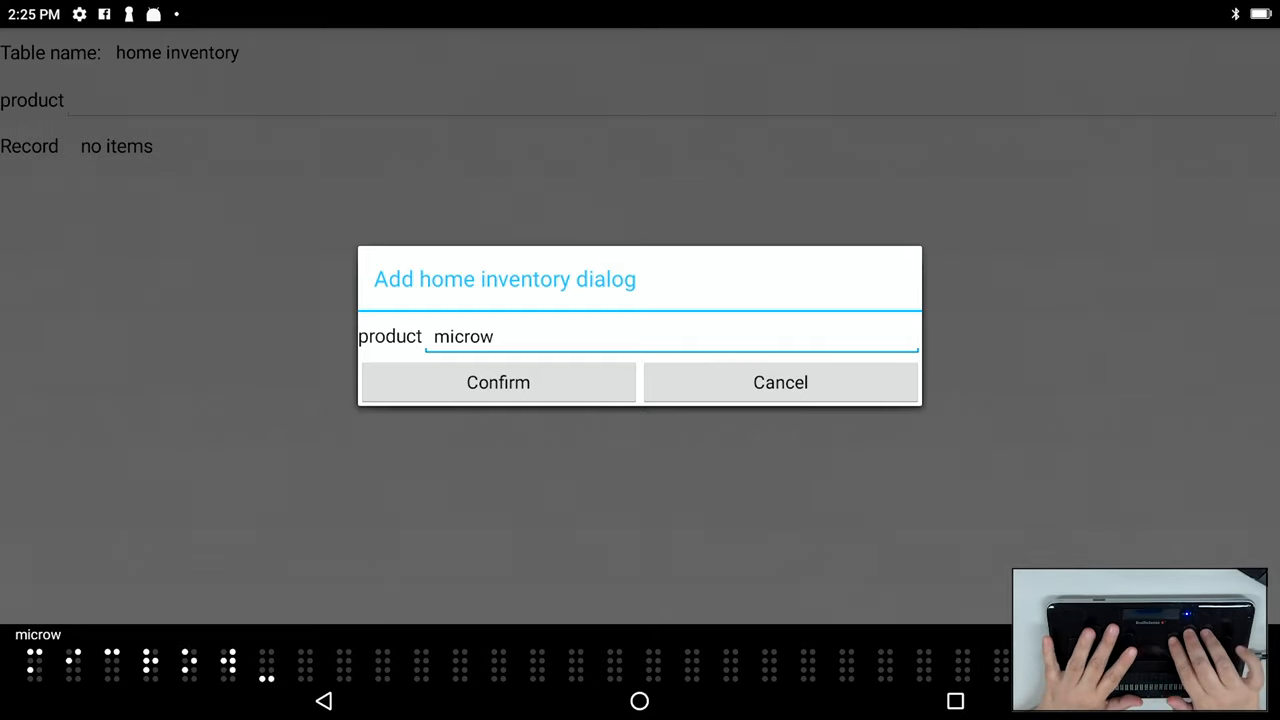
{"action": "type", "text": "ave"}
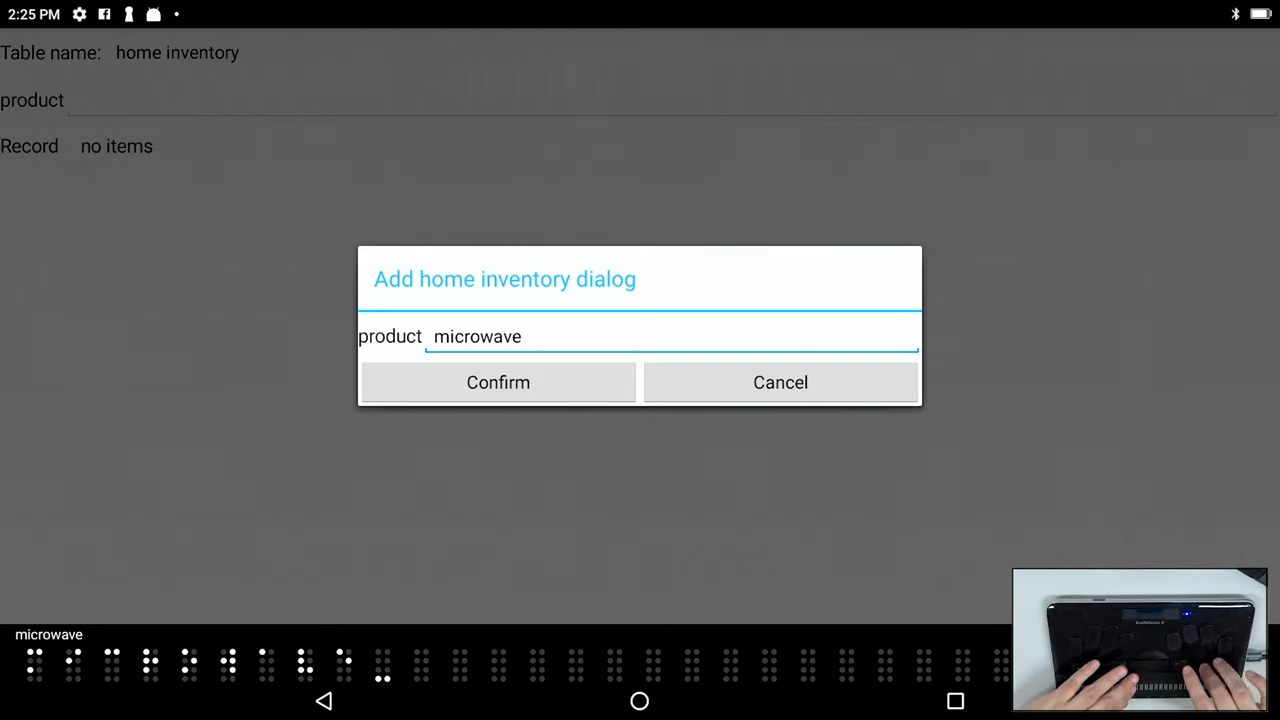
{"action": "type", "text": "company website"}
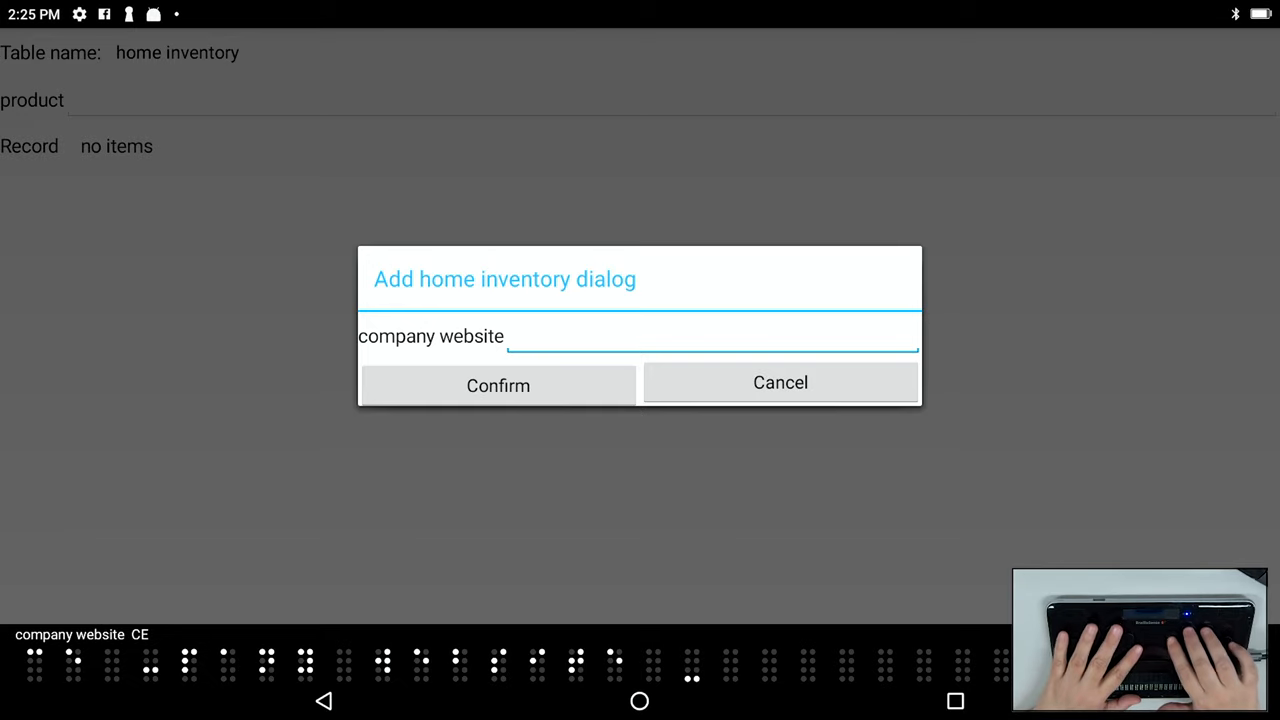
{"action": "type", "text": "www."}
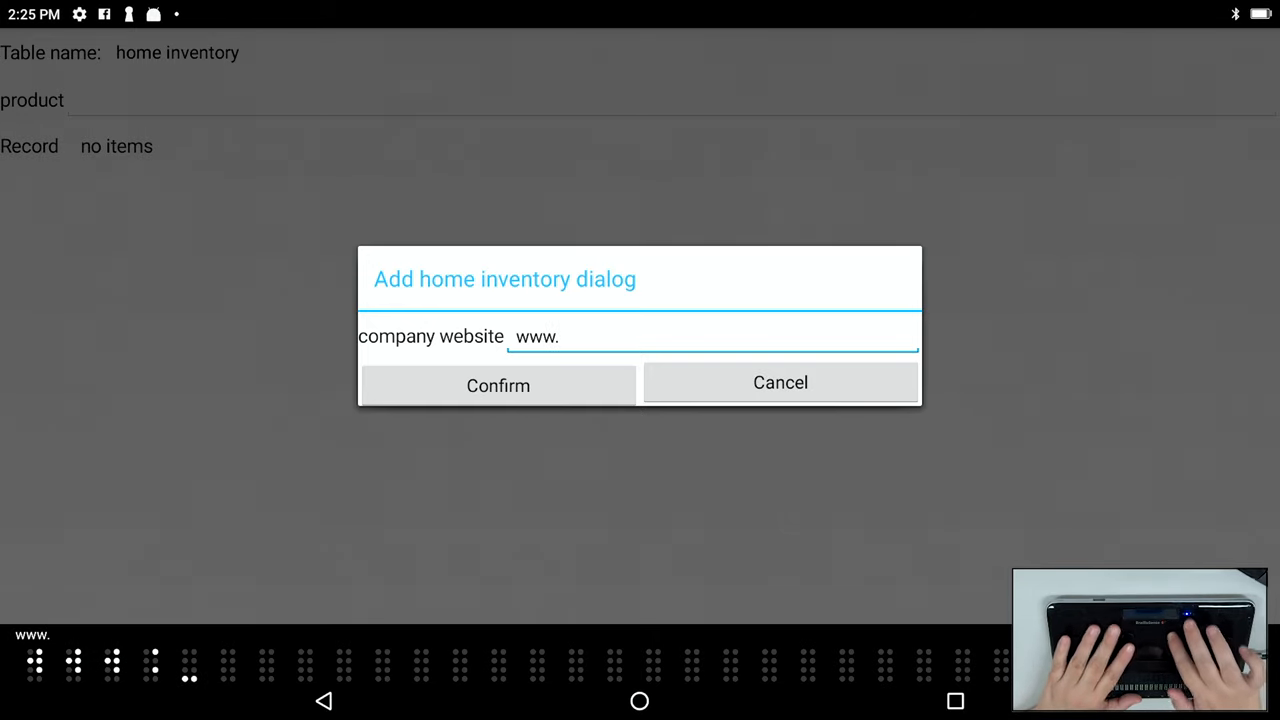
{"action": "type", "text": "samsung.com"}
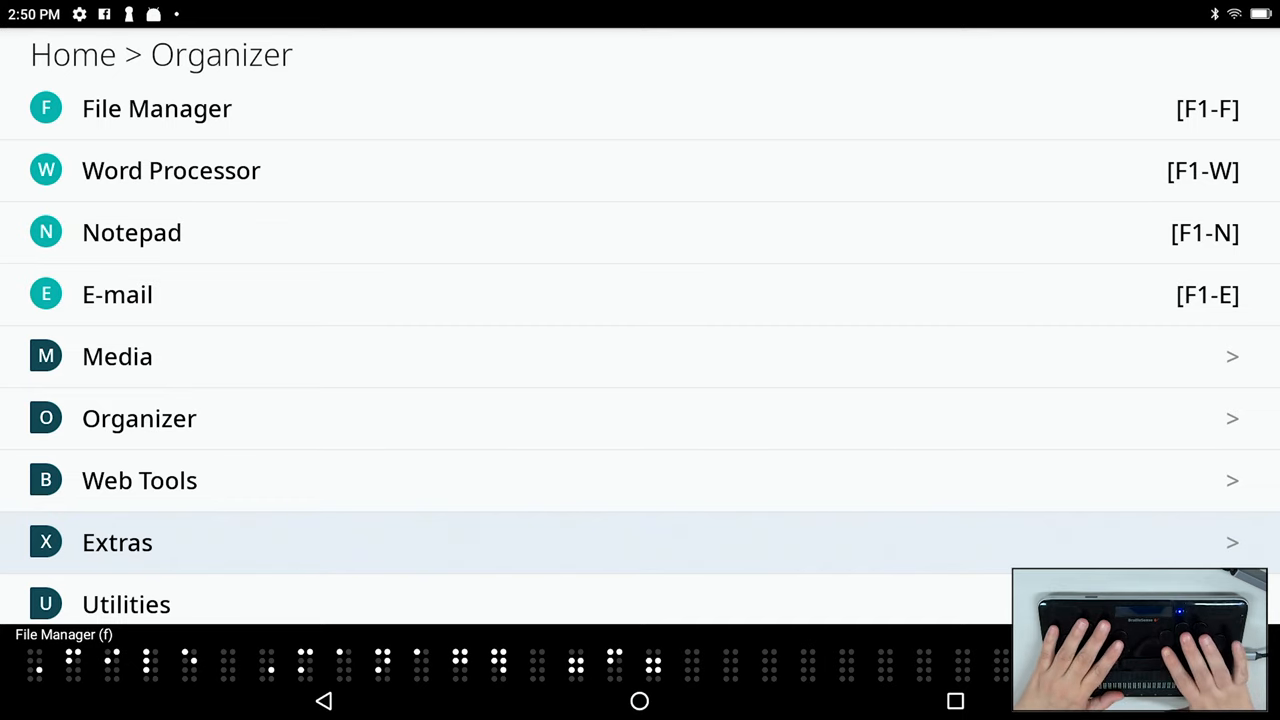
- Open Extras and move down to Bookshare Download
{"action": "left_click", "coordinate": [117, 542]}
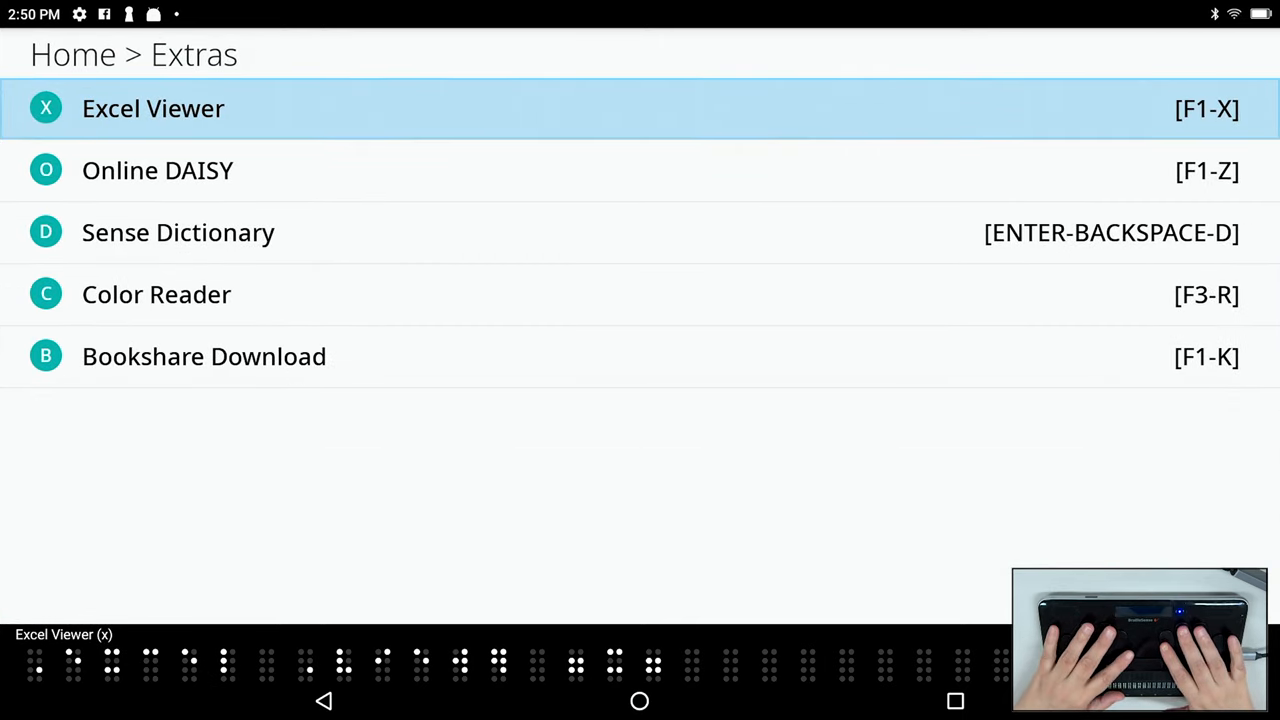
{"action": "key", "text": "down"}
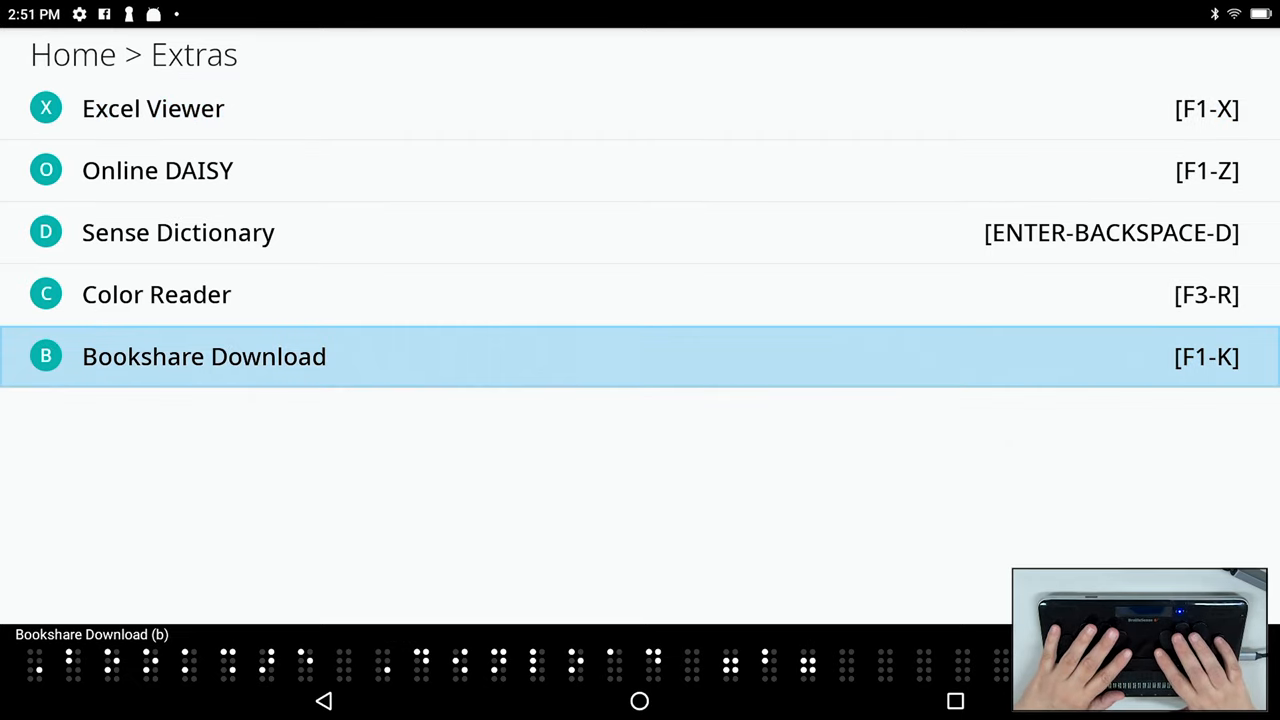
- Launch Bookshare Download and confirm the login to reach book search
{"action": "left_click", "coordinate": [204, 356]}
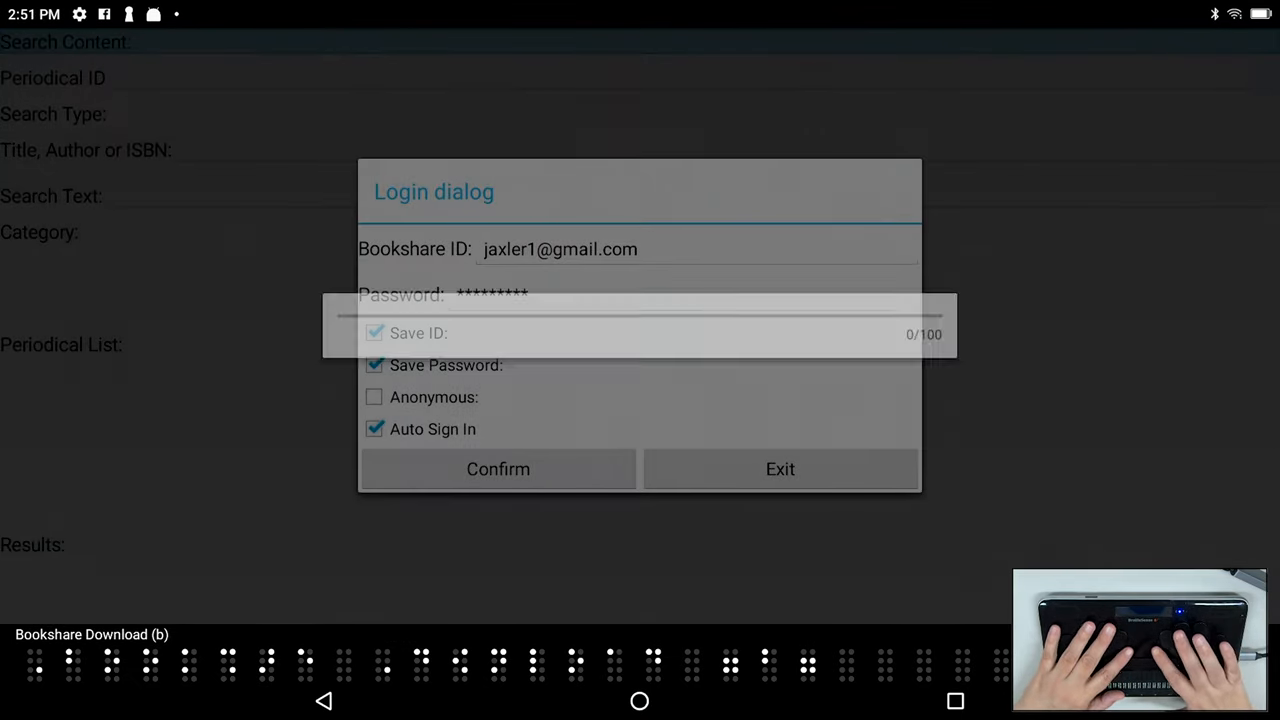
{"action": "left_click", "coordinate": [498, 469]}
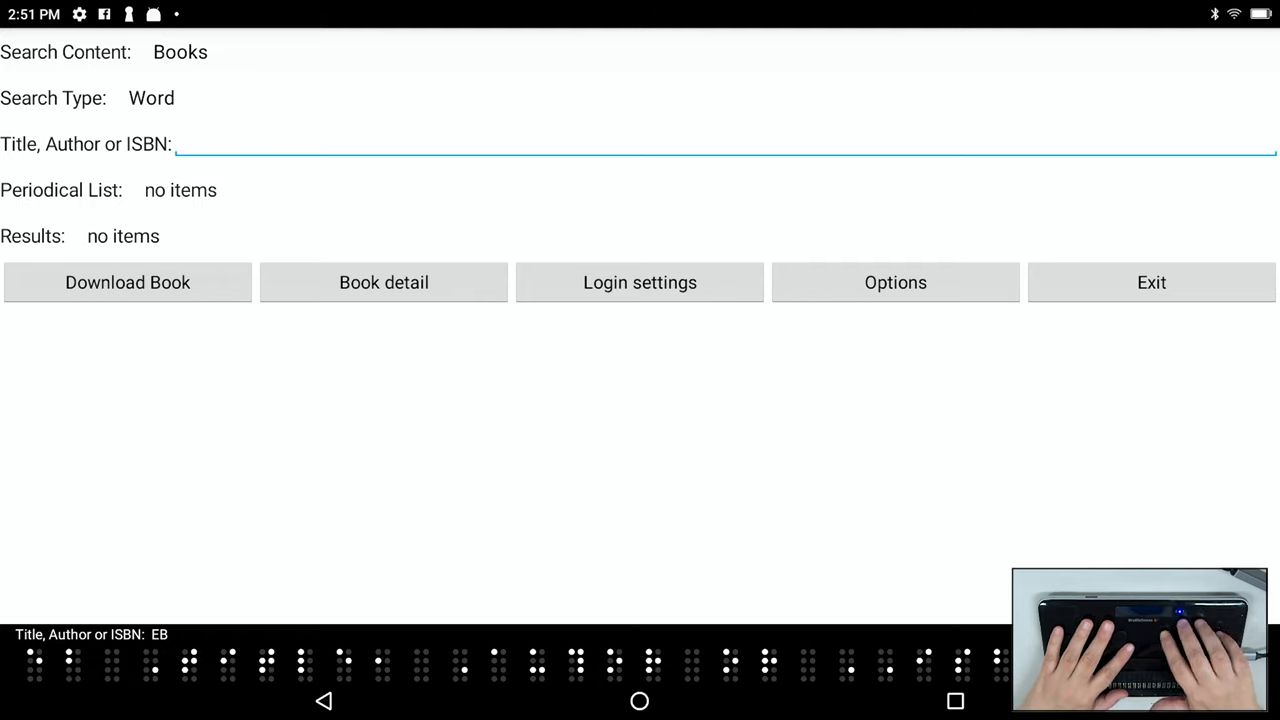
- Search Bookshare titles for 'Harry Potter'
{"action": "type", "text": "Harry Potter"}
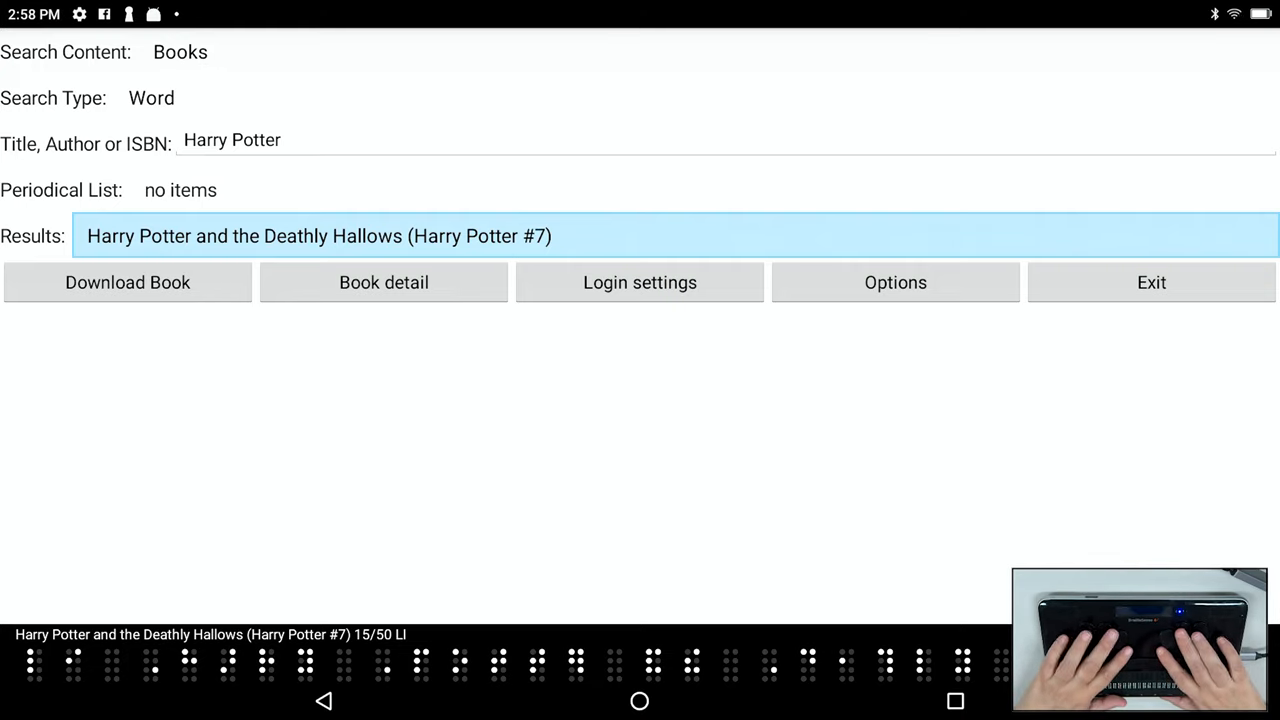
- Download Harry Potter and the Deathly Hallows and open it in the reader
{"action": "left_click", "coordinate": [127, 282]}
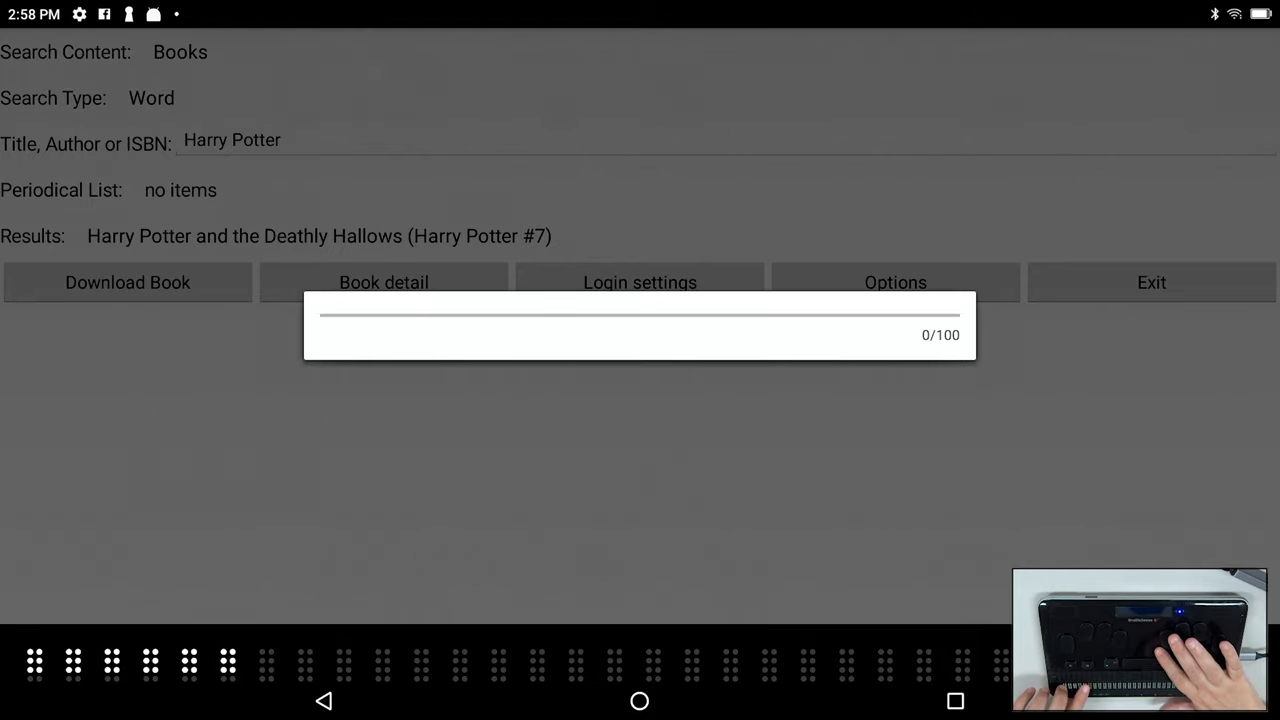
{"action": "left_click", "coordinate": [127, 282]}
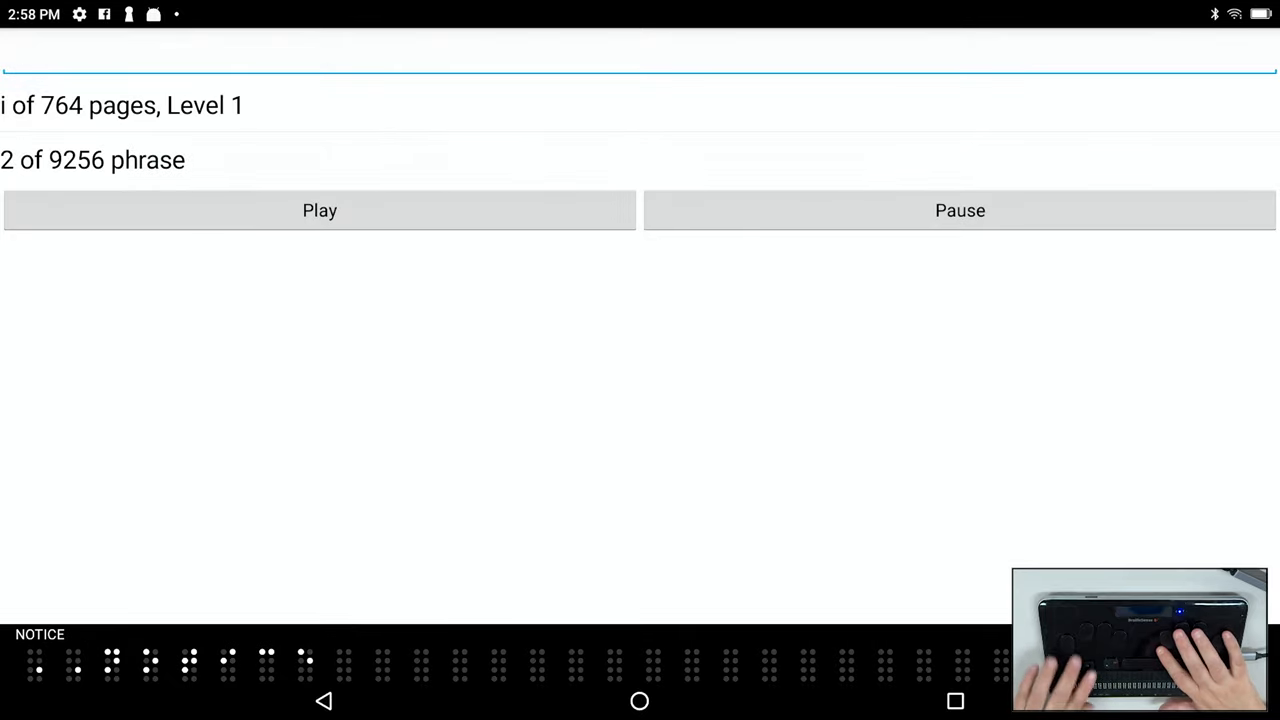
- Exit the DAISY book player and go to the Utilities menu
{"action": "left_click", "coordinate": [958, 210]}
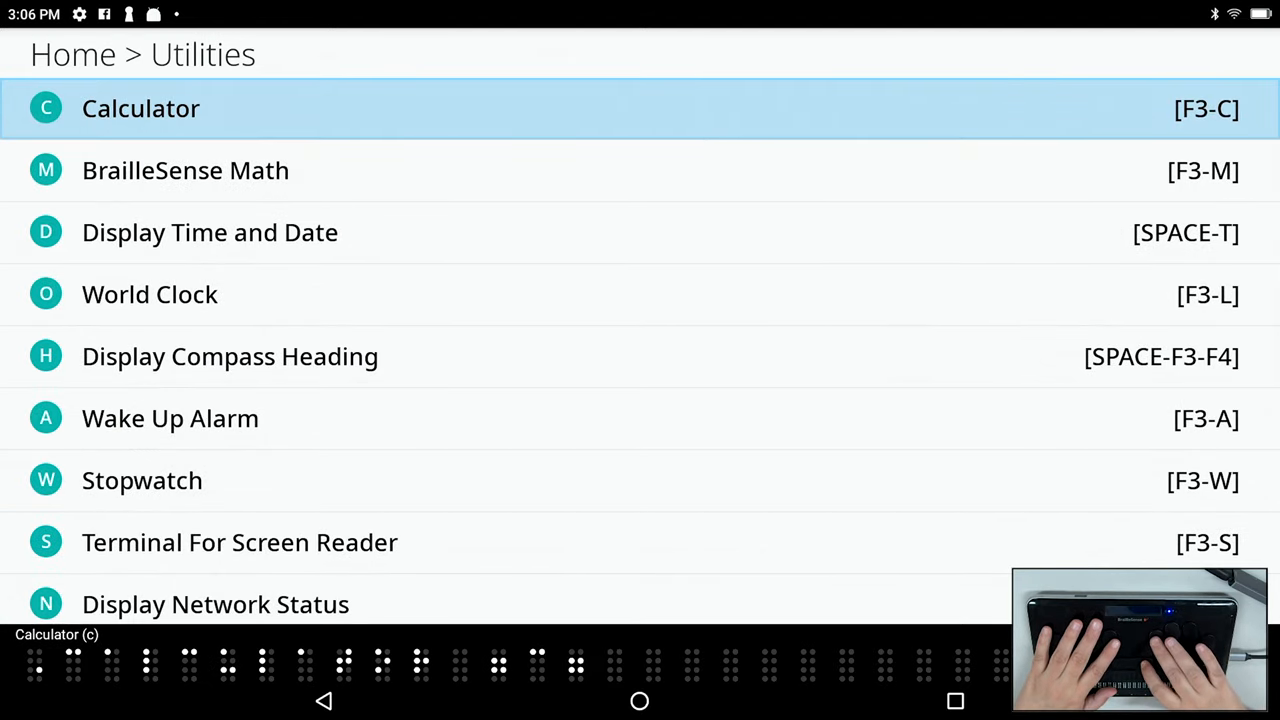
- Scroll the Utilities list to World Clock and open it showing Seoul time
{"action": "scroll", "scroll_direction": "down", "scroll_amount": 3}
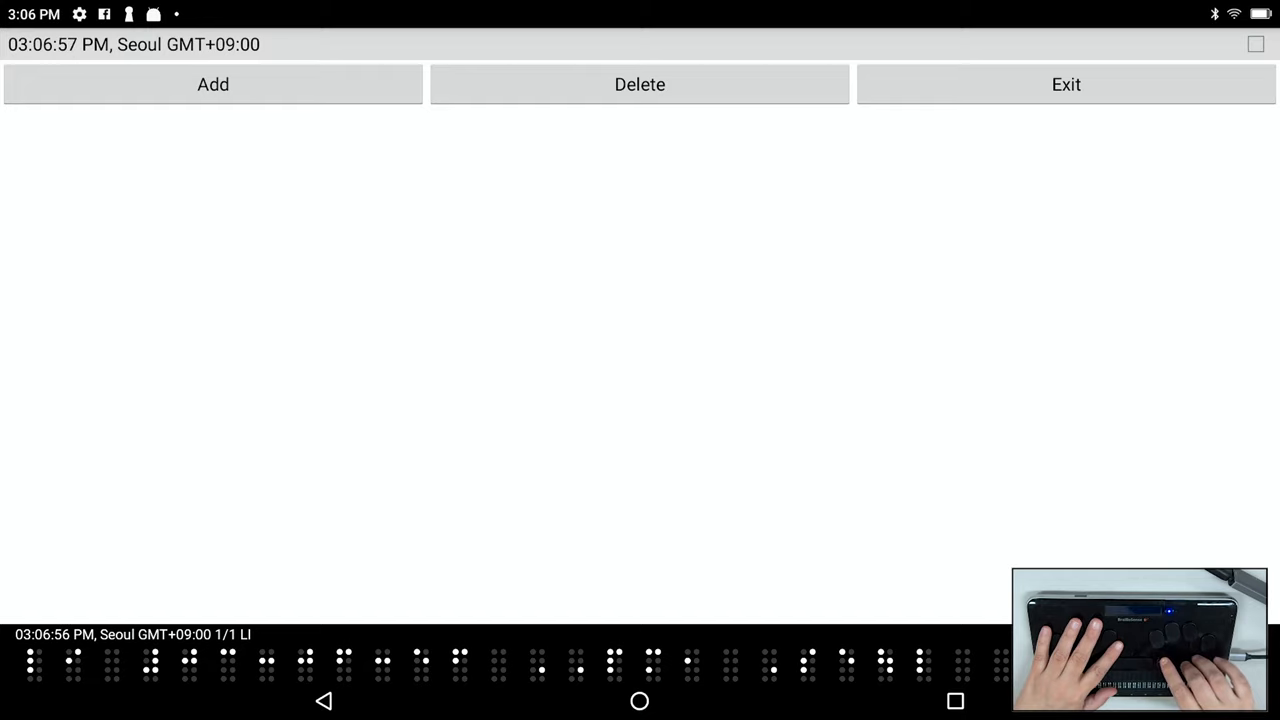
- Add Chicago CST as a World Clock time zone, then exit to Utilities
{"action": "left_click", "coordinate": [212, 84]}
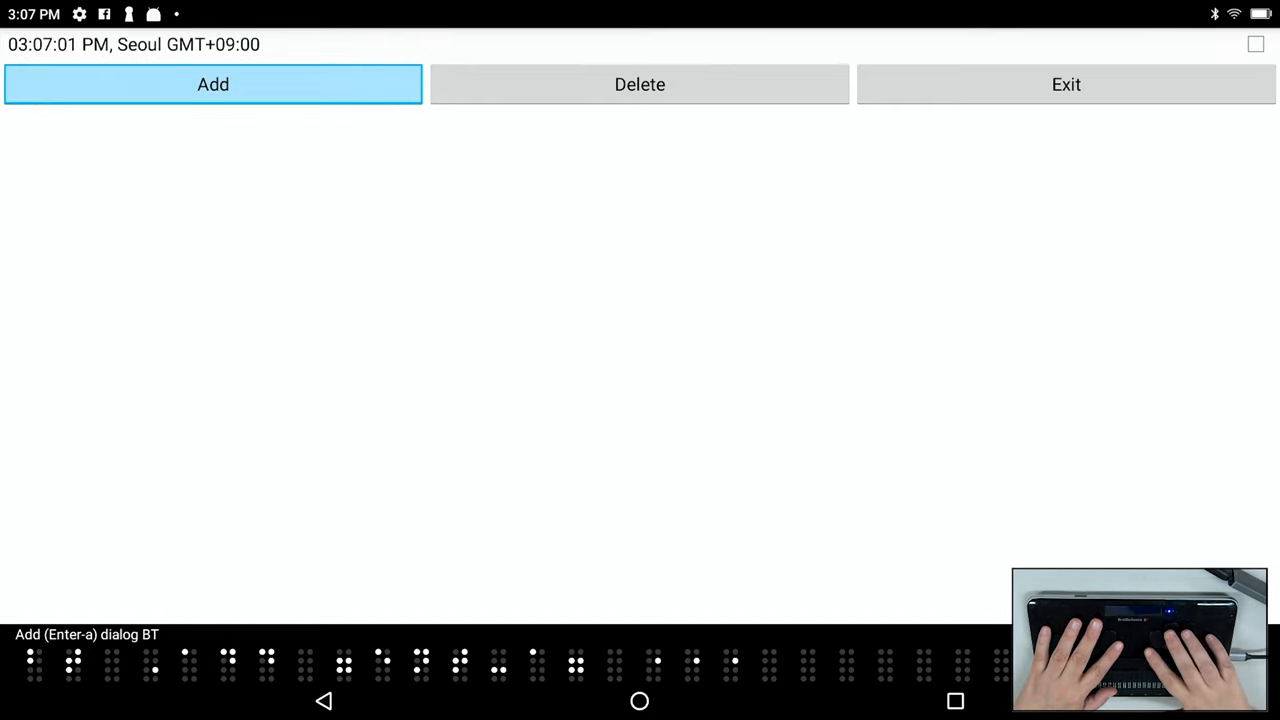
{"action": "left_click", "coordinate": [212, 84]}
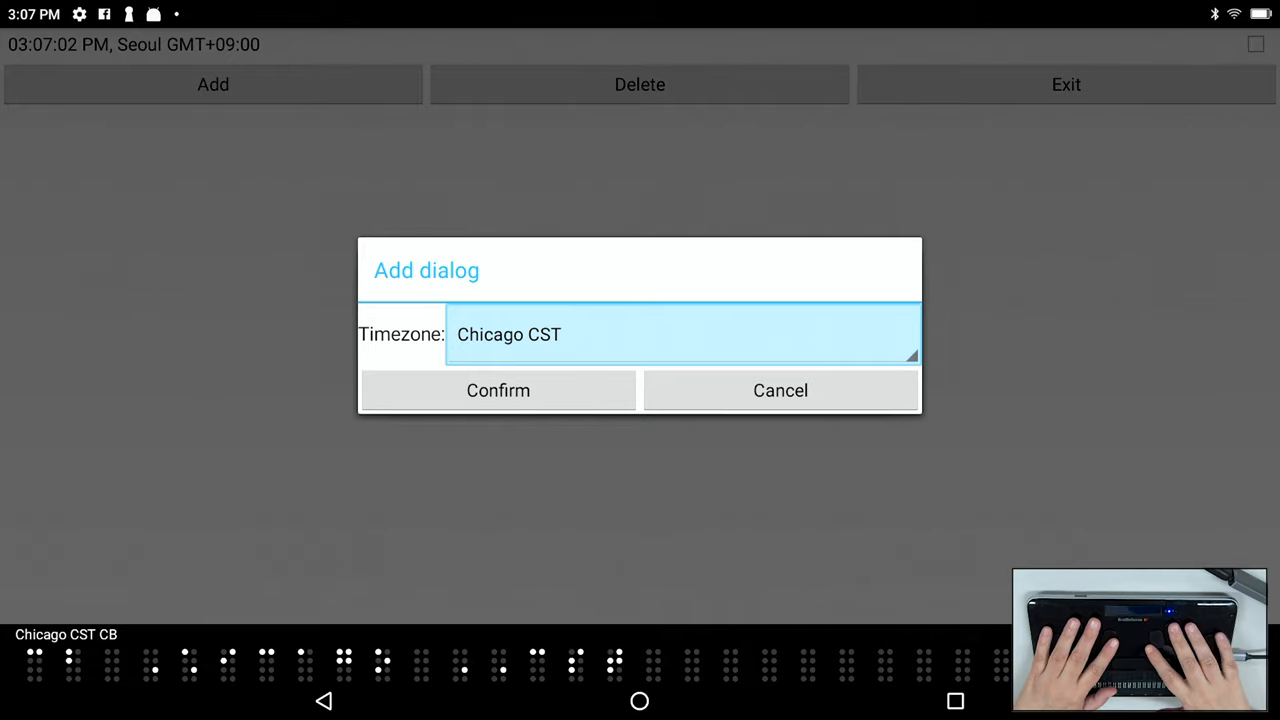
{"action": "left_click", "coordinate": [498, 390]}
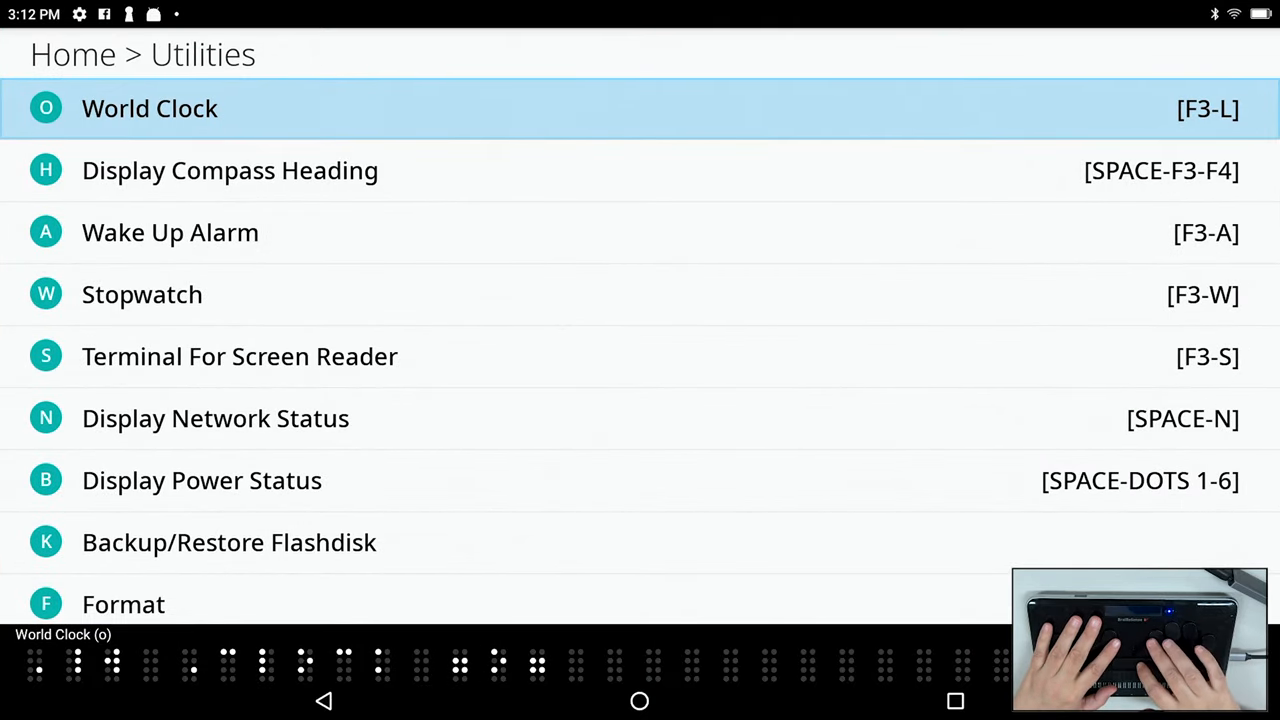
- View the Backup/Restore Flashdisk screen, then open Language Profiles showing French
{"action": "scroll", "scroll_direction": "down", "scroll_amount": 3}
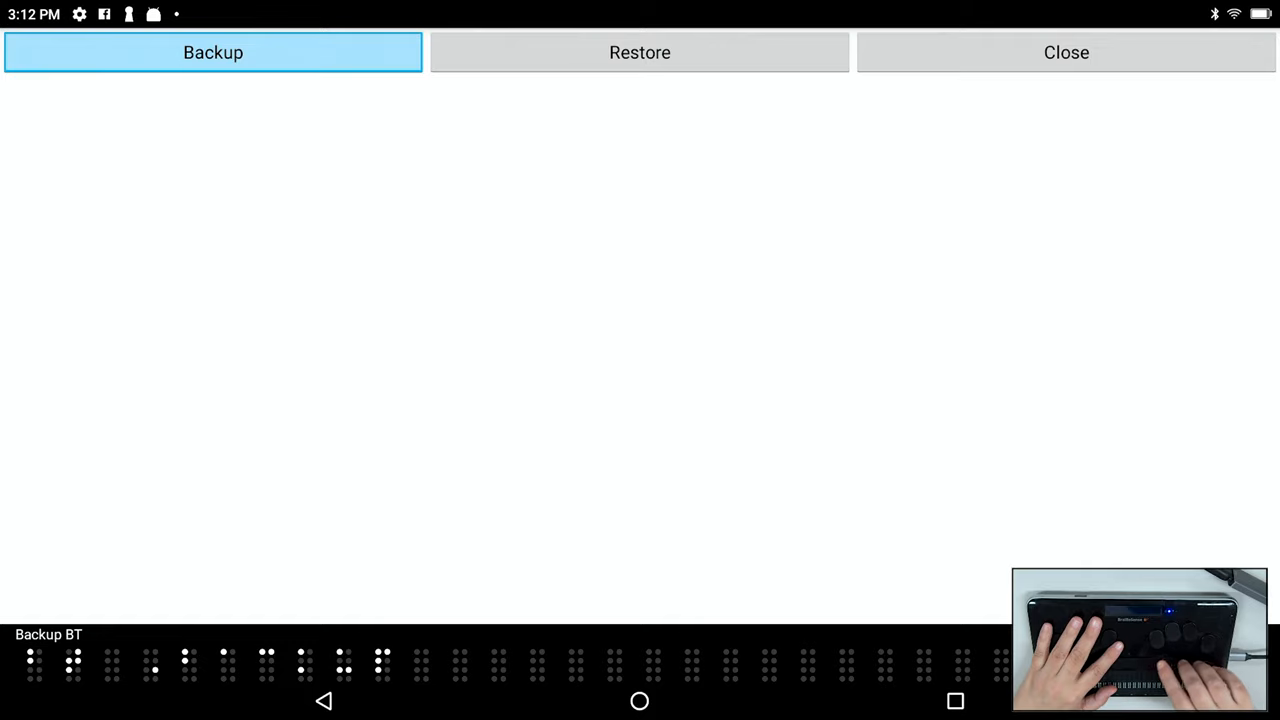
{"action": "left_click", "coordinate": [639, 52]}
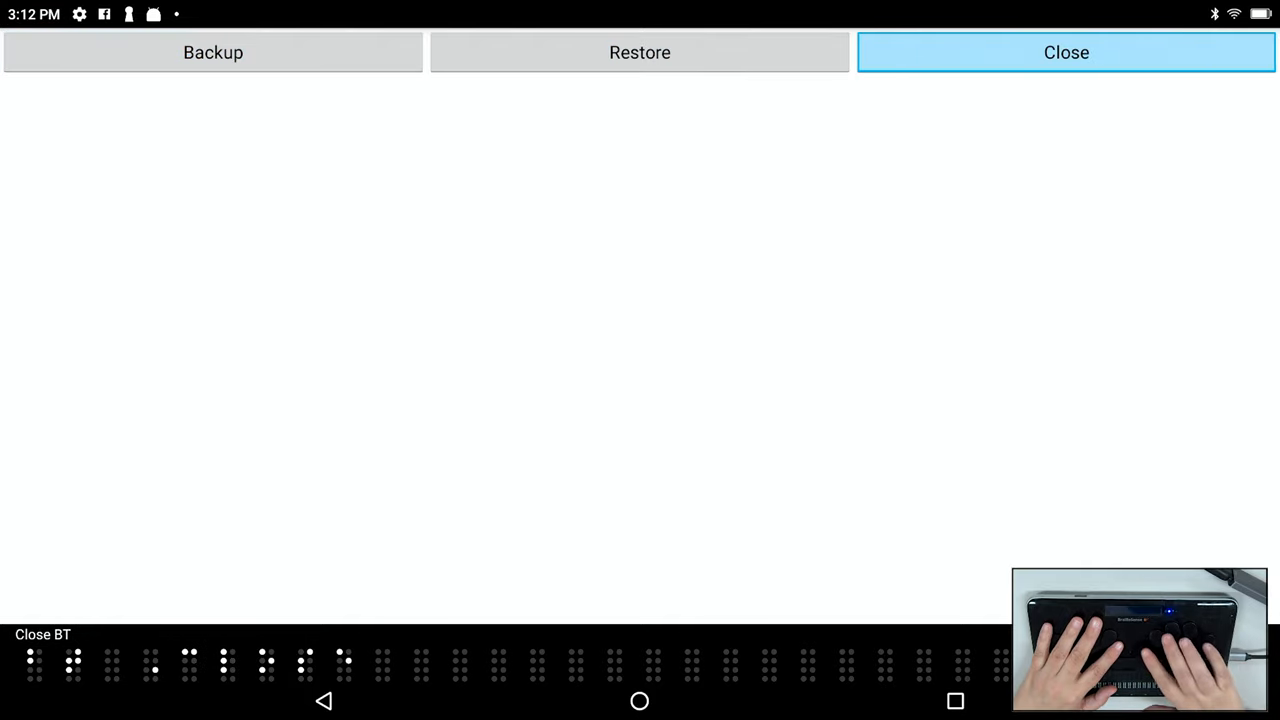
{"action": "left_click", "coordinate": [213, 52]}
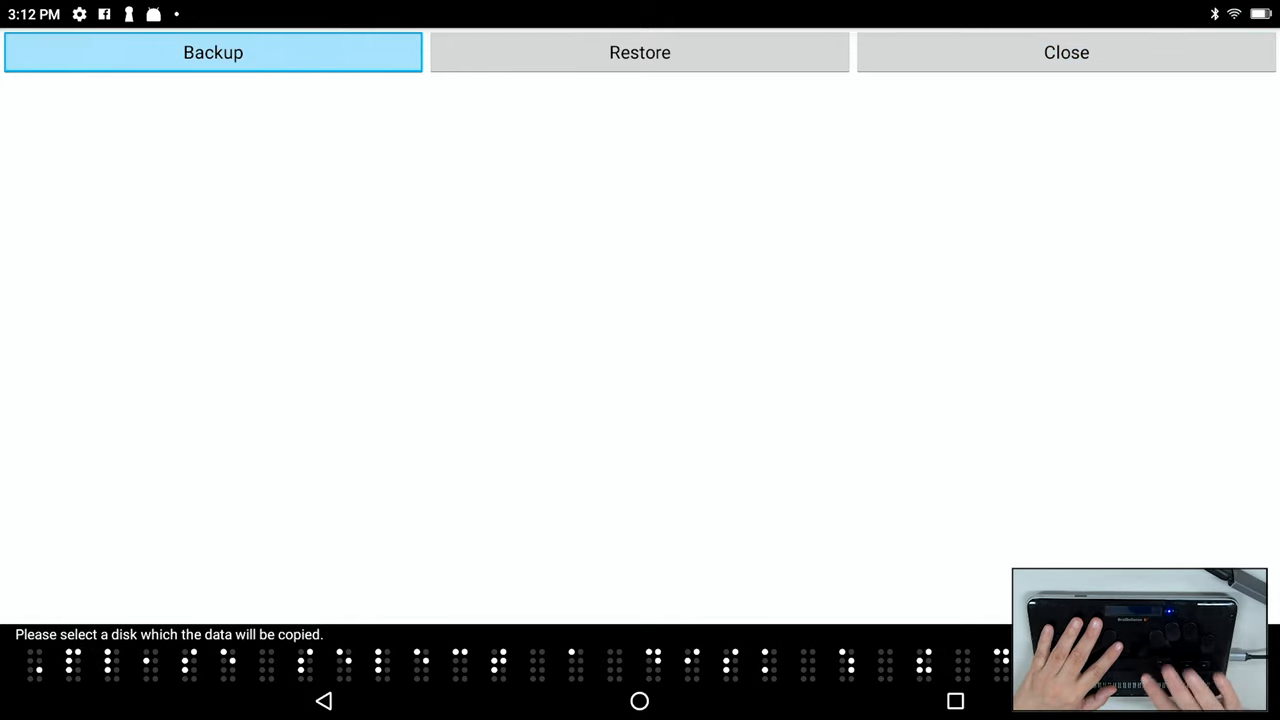
{"action": "left_click", "coordinate": [213, 52]}
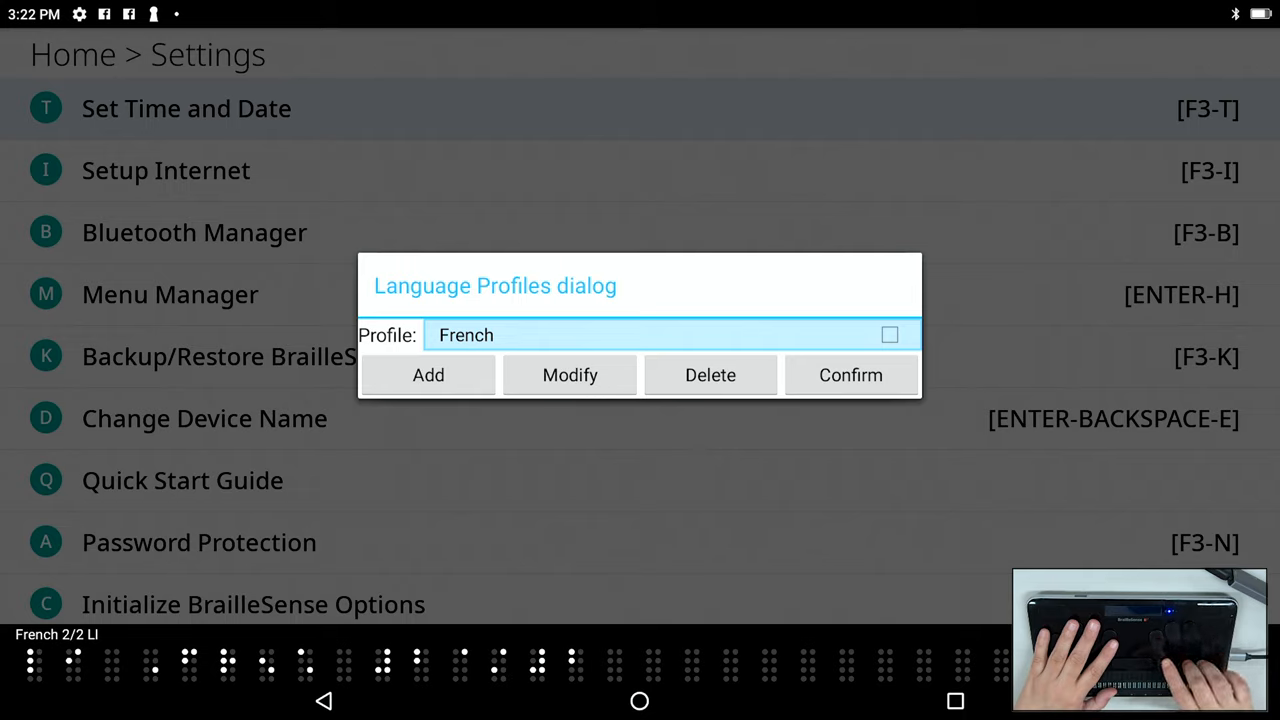
{"action": "left_click", "coordinate": [428, 374]}
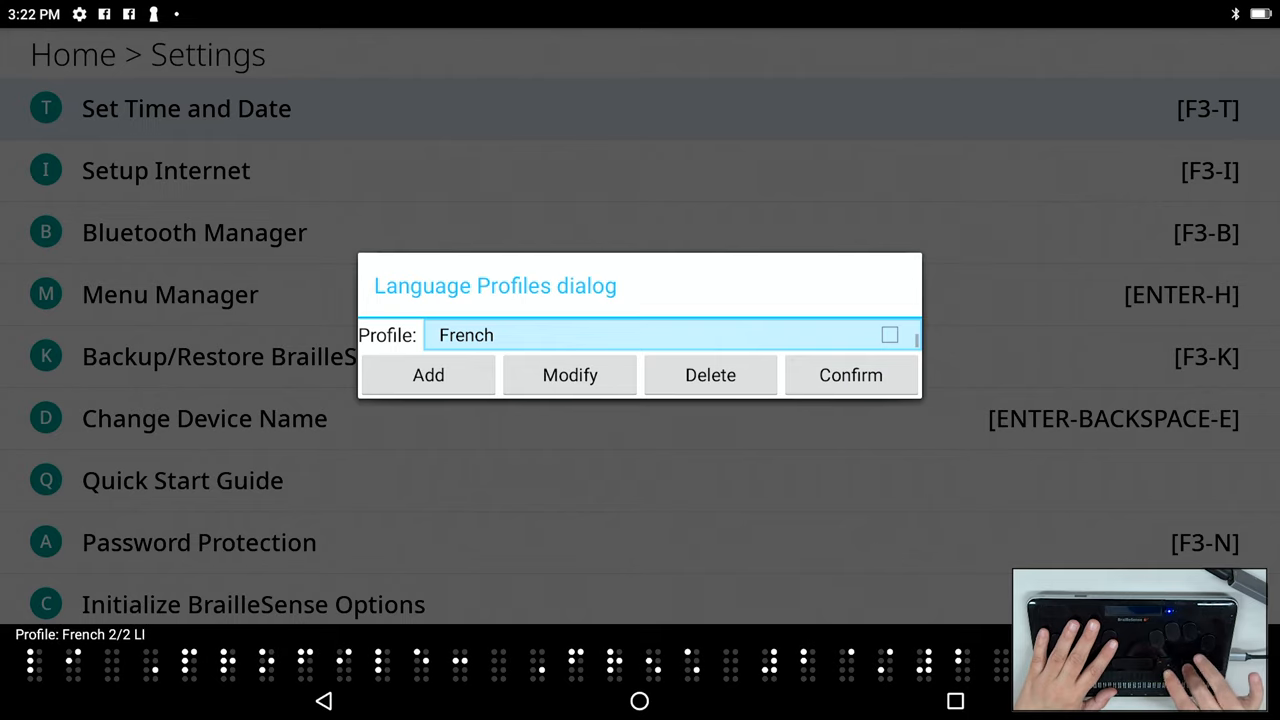
{"action": "left_click", "coordinate": [428, 374]}
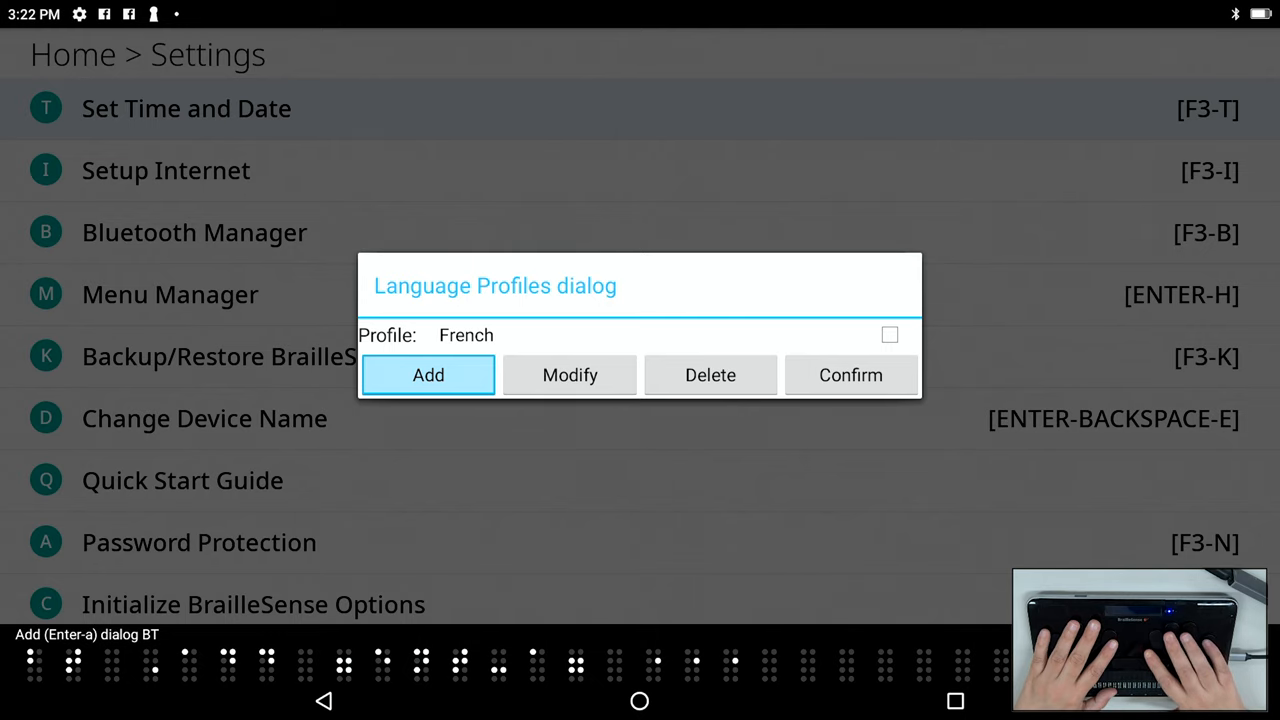
- Add a new language profile with Profile set to Spanish and confirm it
{"action": "left_click", "coordinate": [428, 374]}
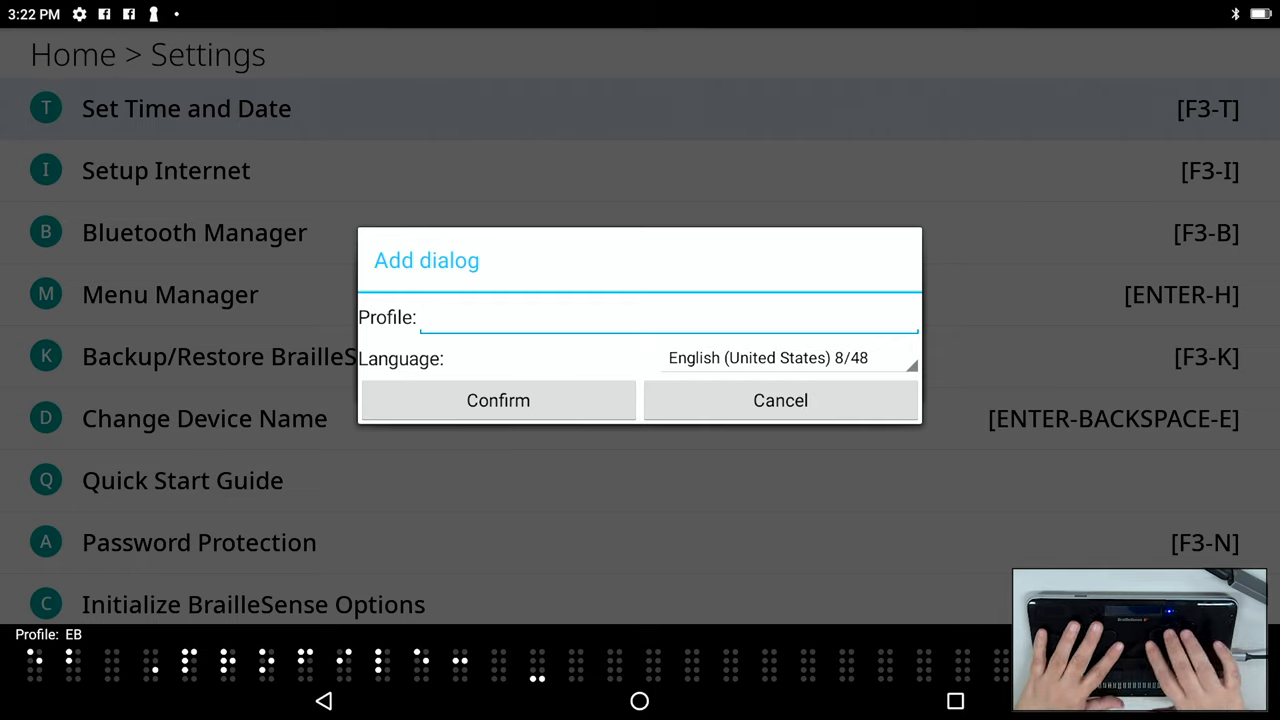
{"action": "type", "text": "Spanish"}
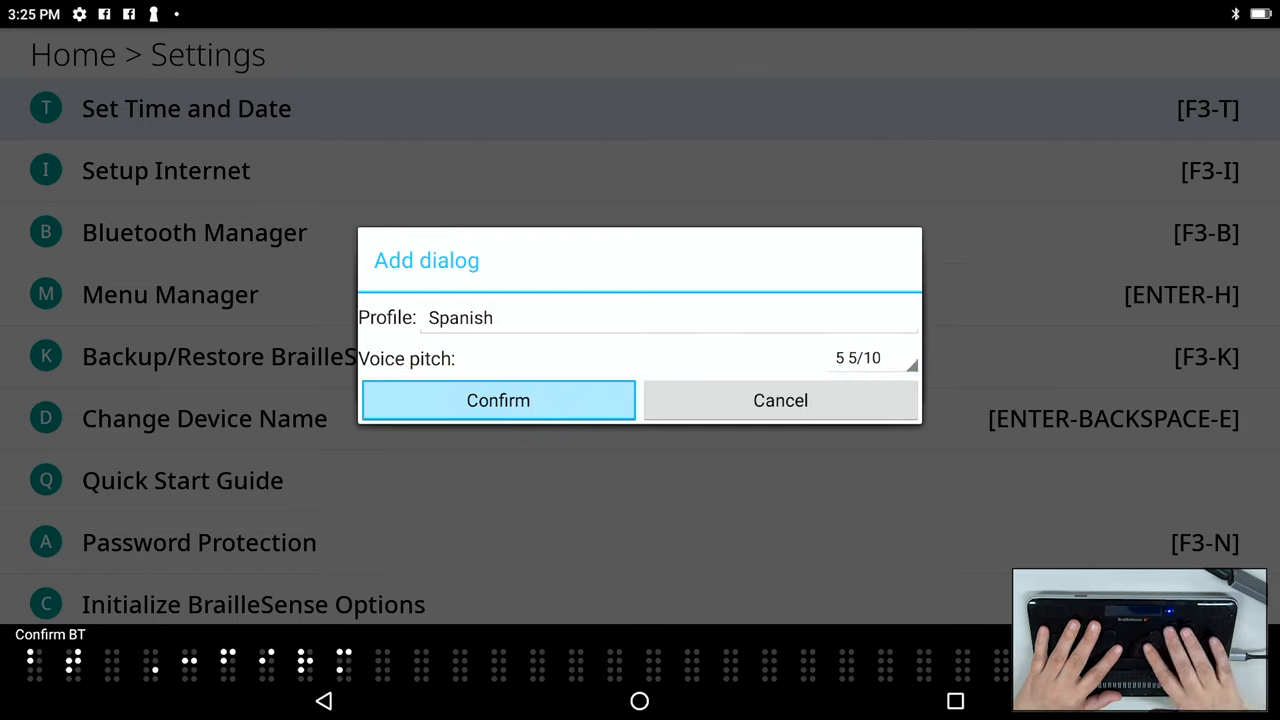
{"action": "left_click", "coordinate": [497, 400]}
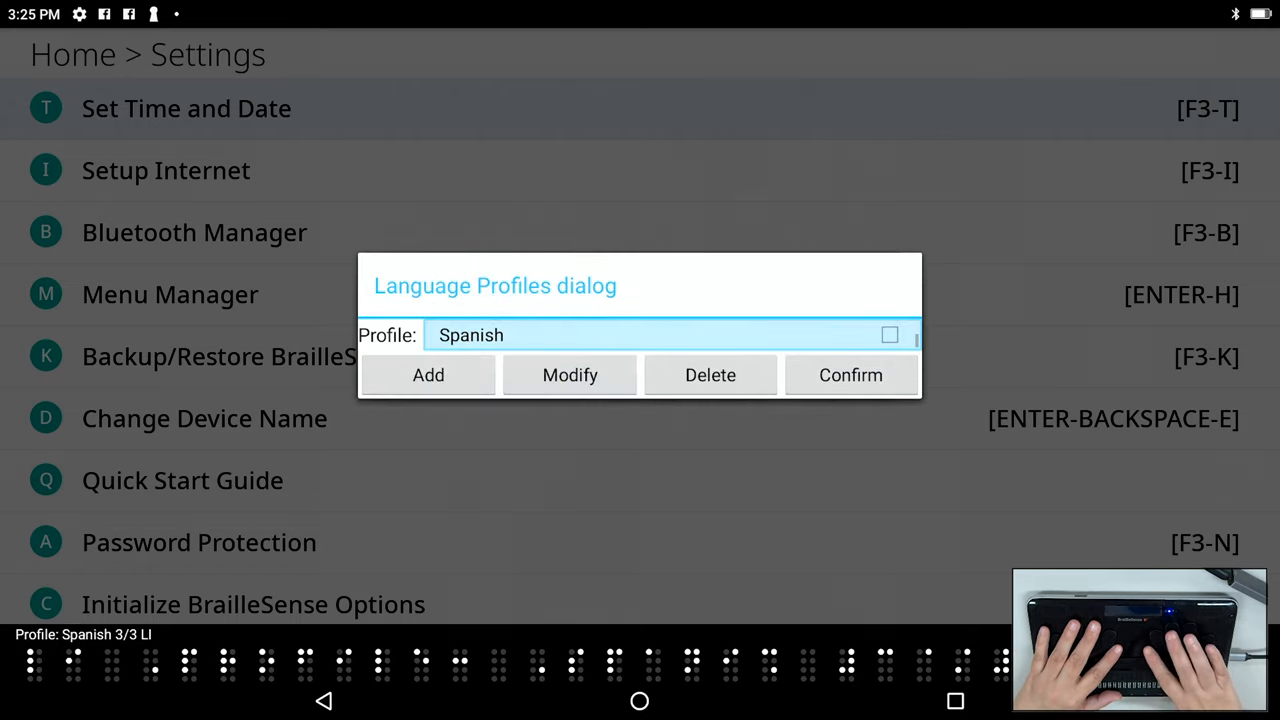